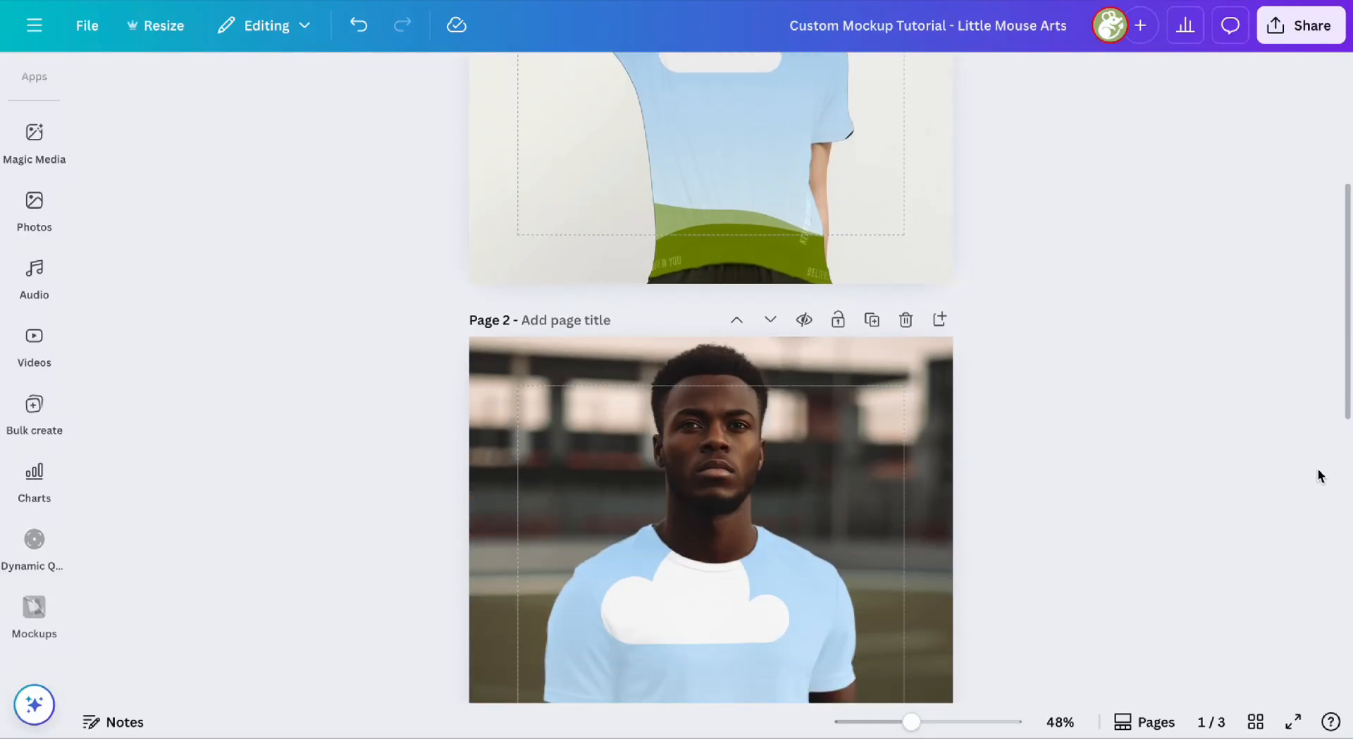
Scroll through the current design pages, leaving an empty fourth page in the project
{"action": "scroll", "scroll_direction": "down", "scroll_amount": 3}
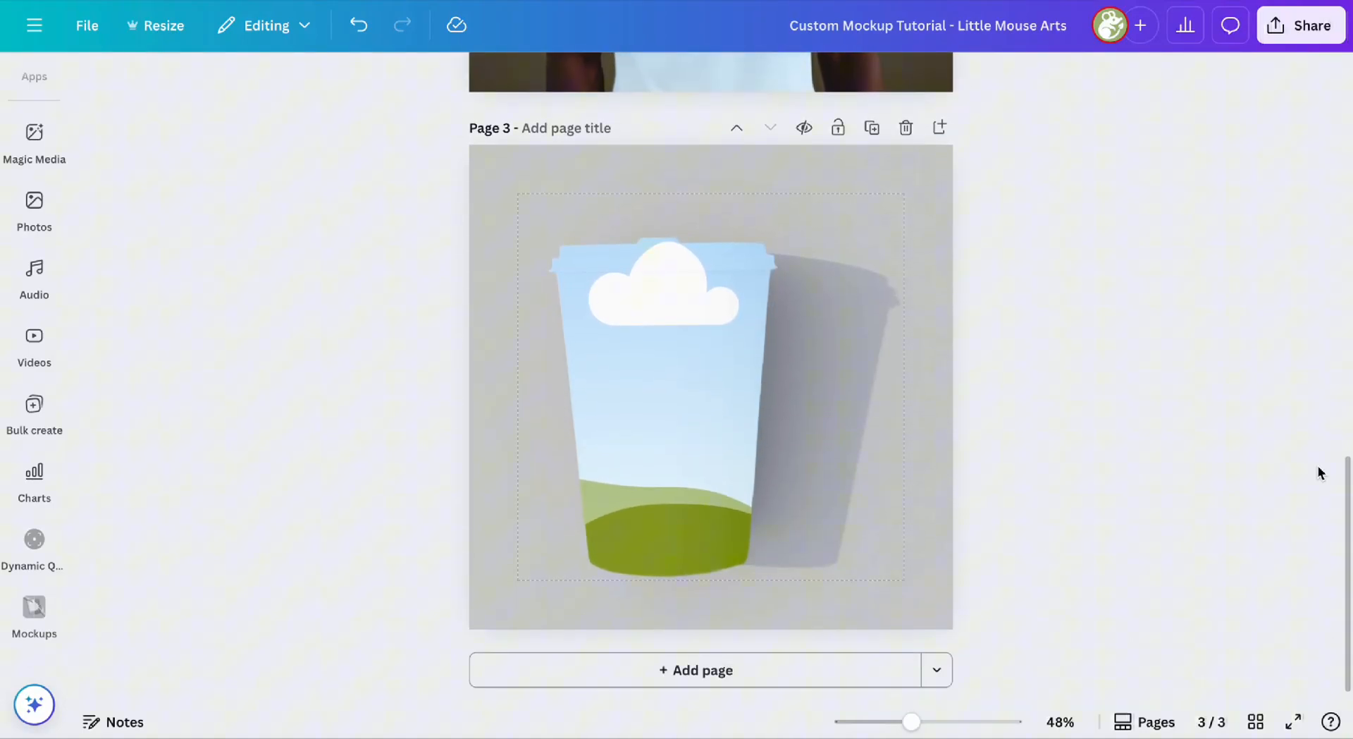
{"action": "scroll", "scroll_direction": "up", "scroll_amount": 3}
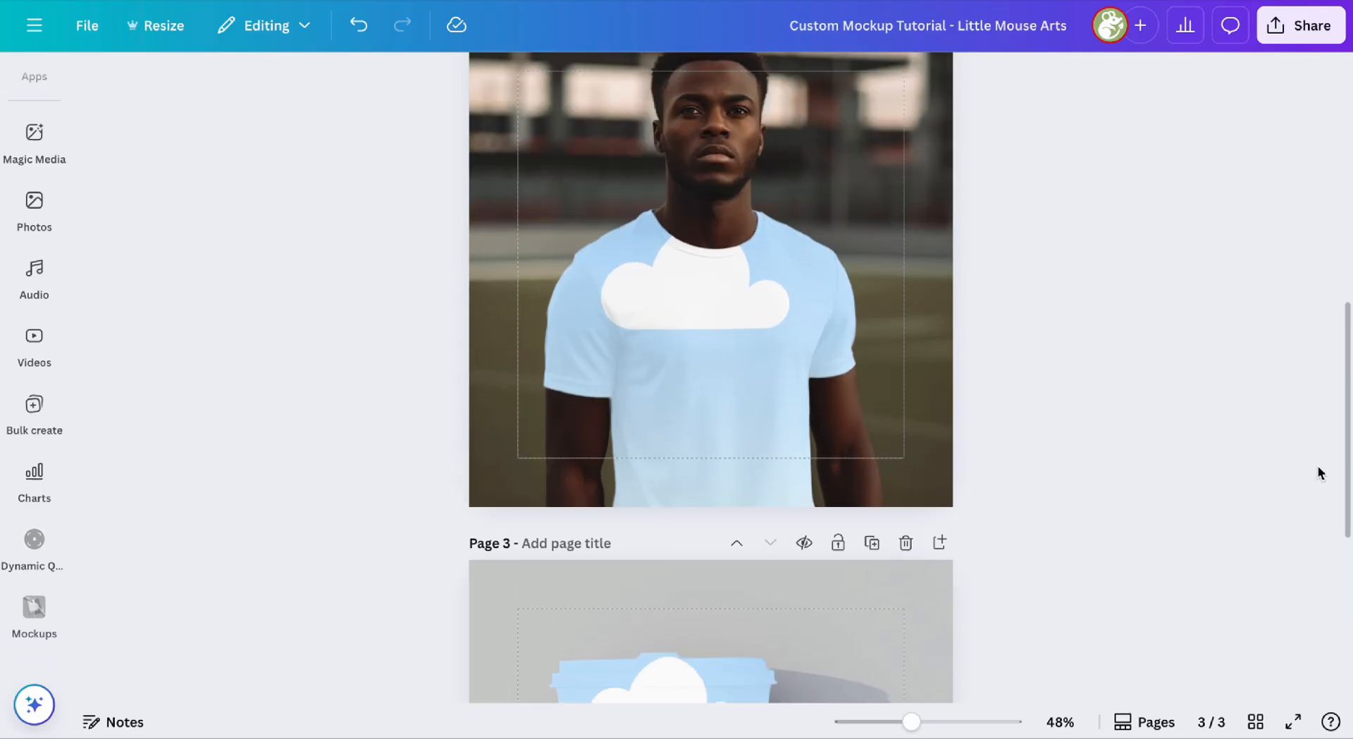
{"action": "scroll", "scroll_direction": "up", "scroll_amount": 3}
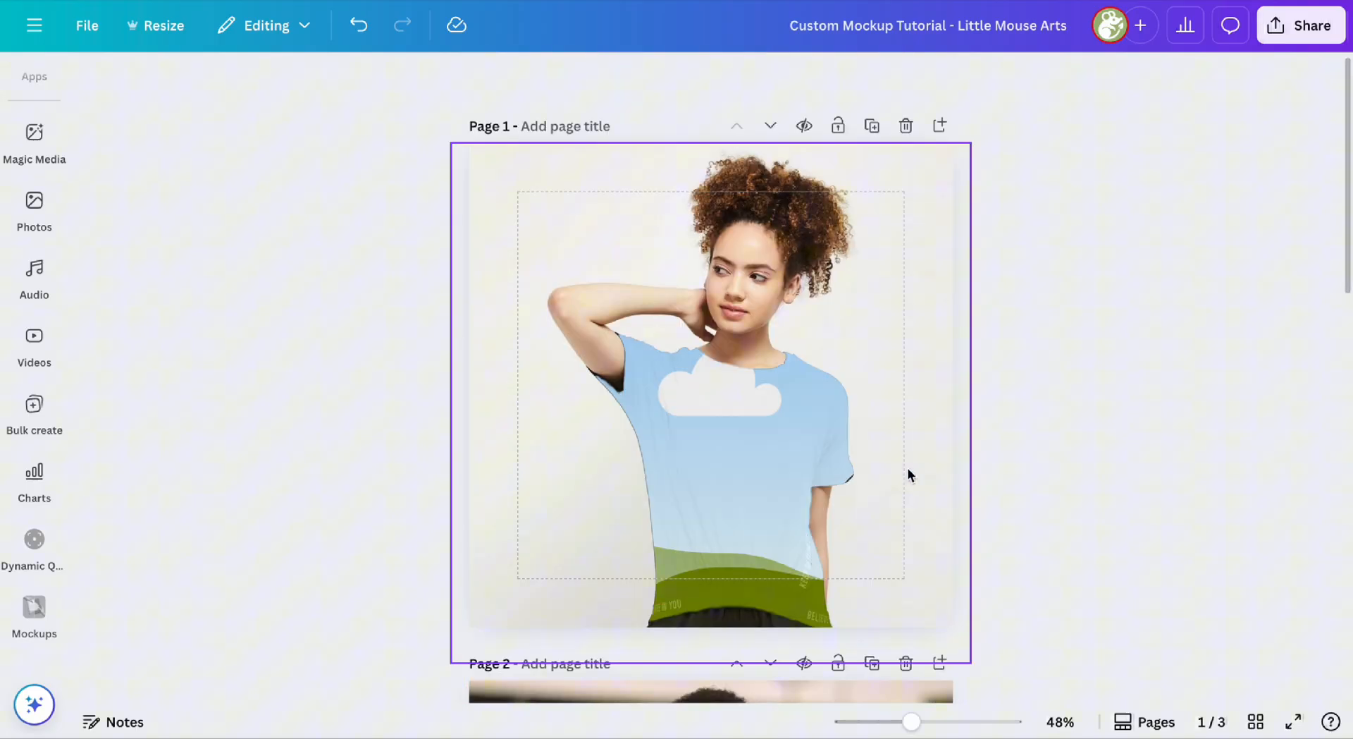
{"action": "left_click", "coordinate": [1283, 468]}
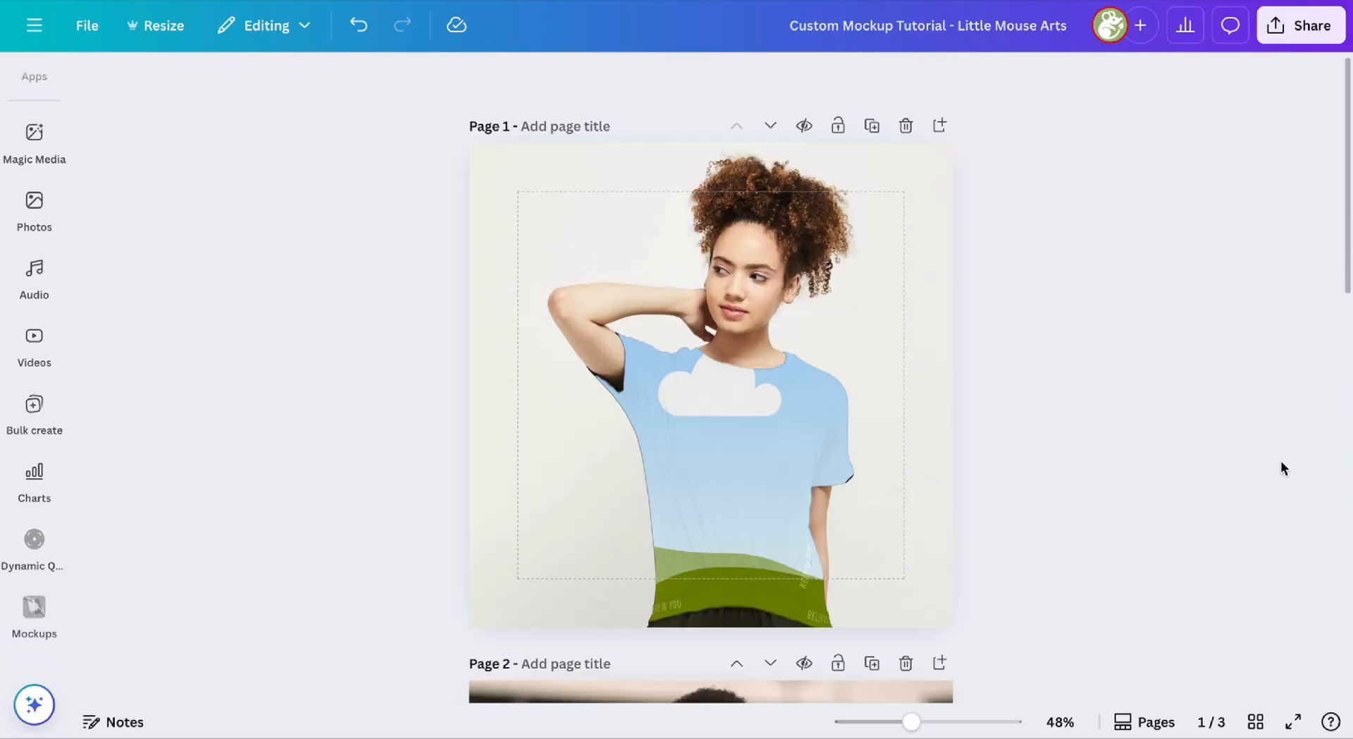
{"action": "scroll", "scroll_direction": "down", "scroll_amount": 3}
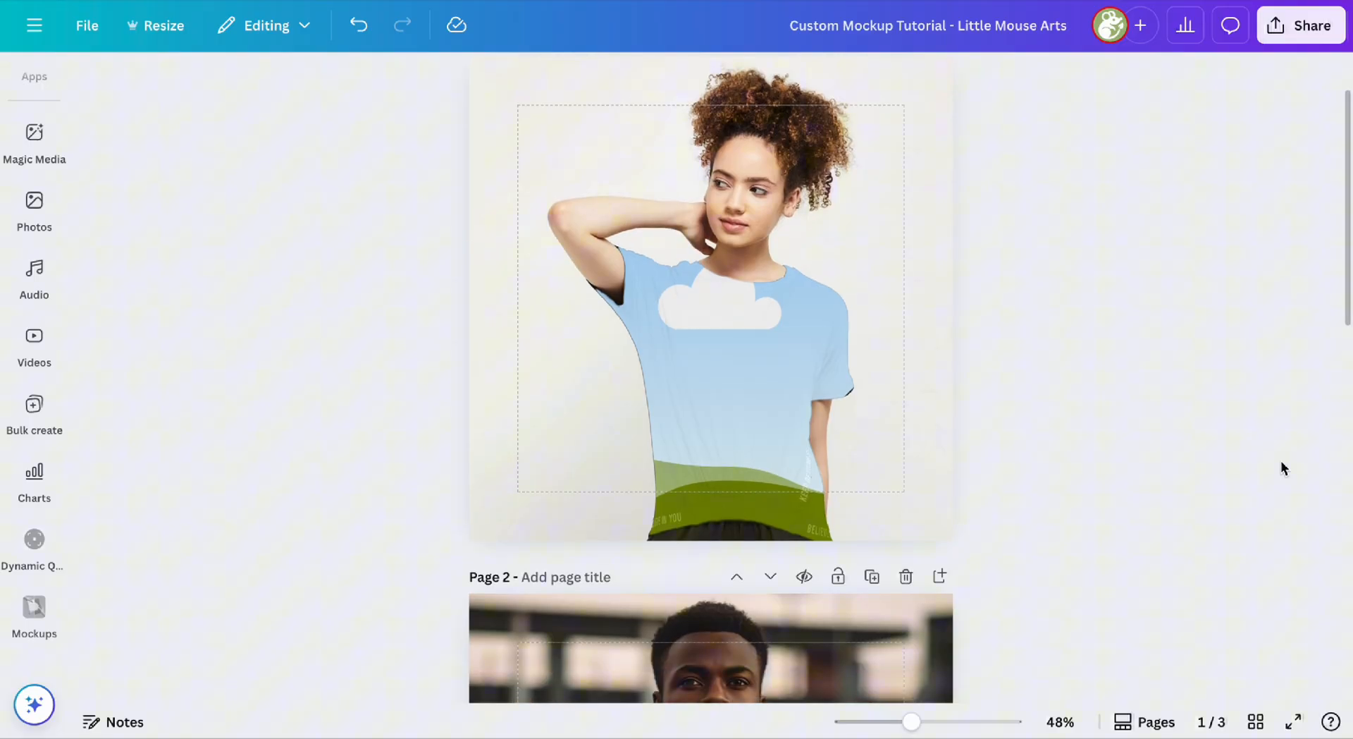
{"action": "scroll", "scroll_direction": "down", "scroll_amount": 3}
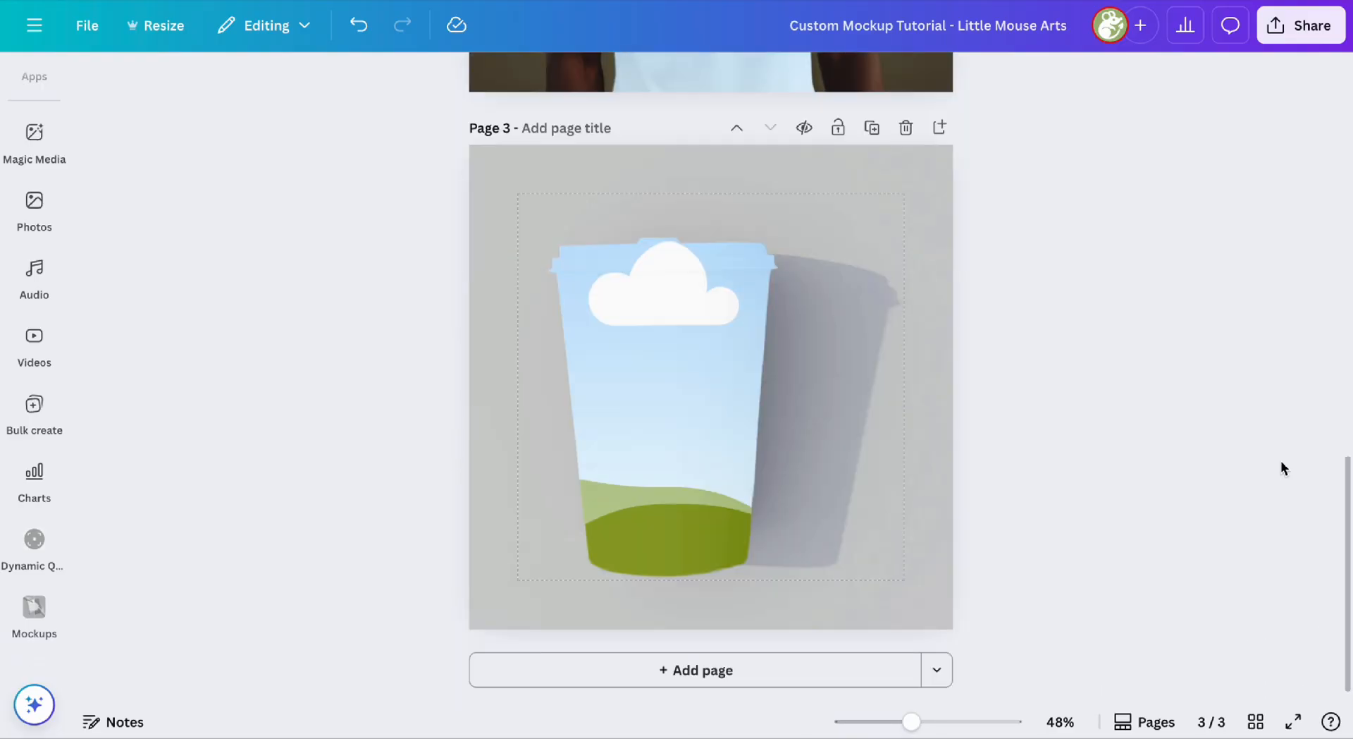
{"action": "left_click", "coordinate": [696, 670]}
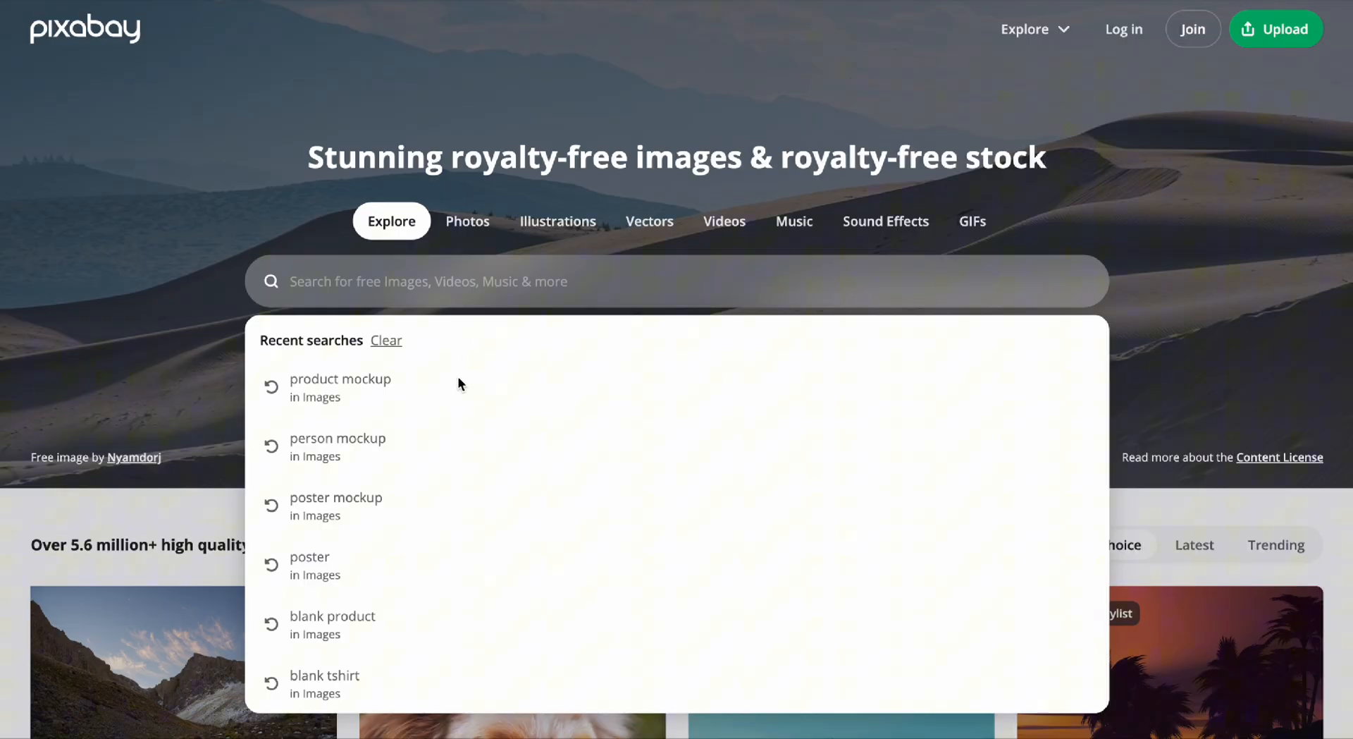
Rerun the 'blank tshirt' Pixabay search and scroll through the image results
{"action": "left_click", "coordinate": [324, 675]}
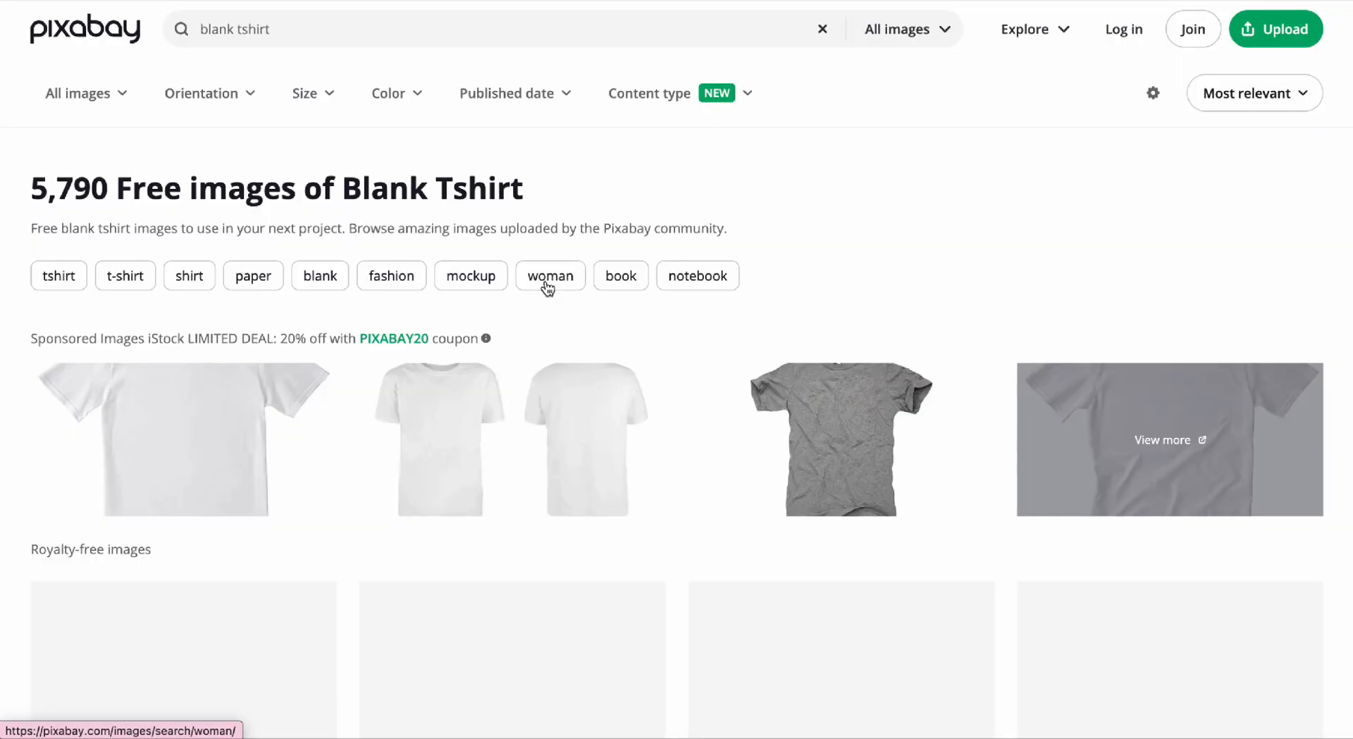
{"action": "scroll", "scroll_direction": "down", "scroll_amount": 3}
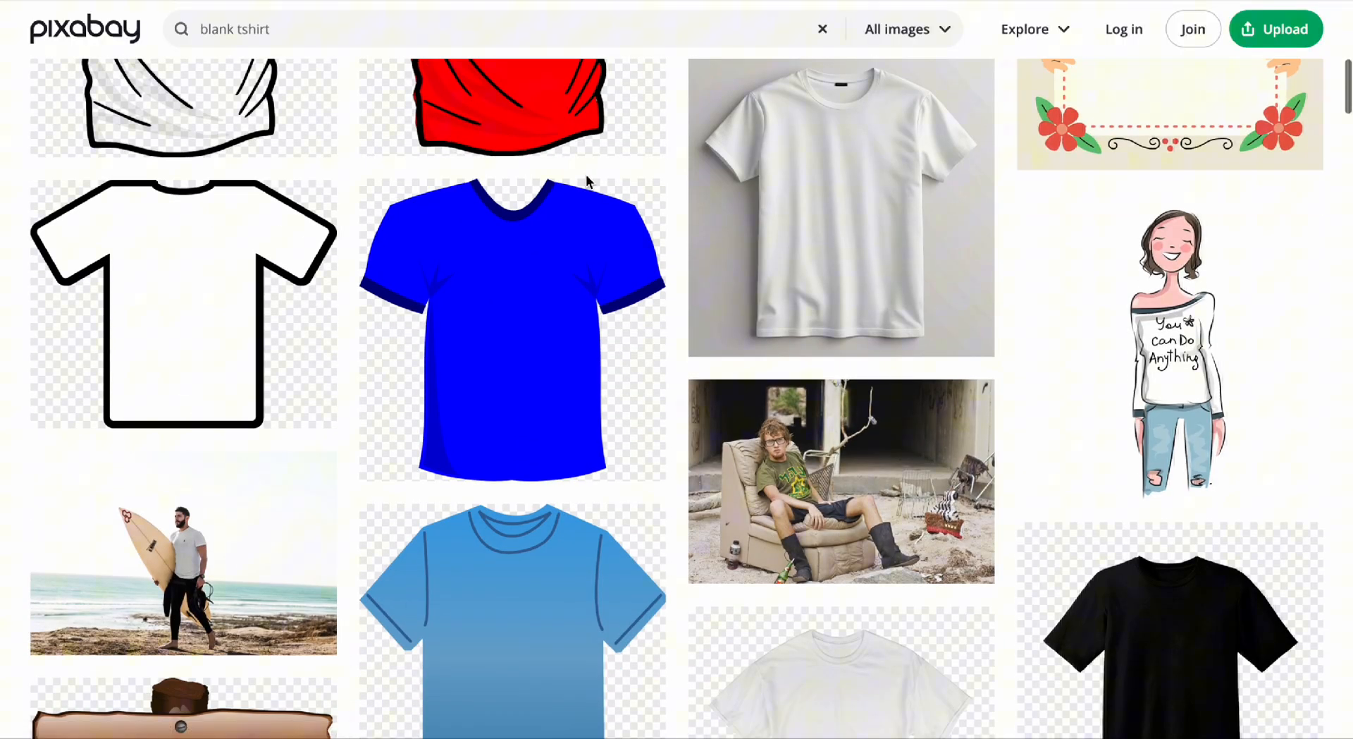
{"action": "scroll", "scroll_direction": "down", "scroll_amount": 3}
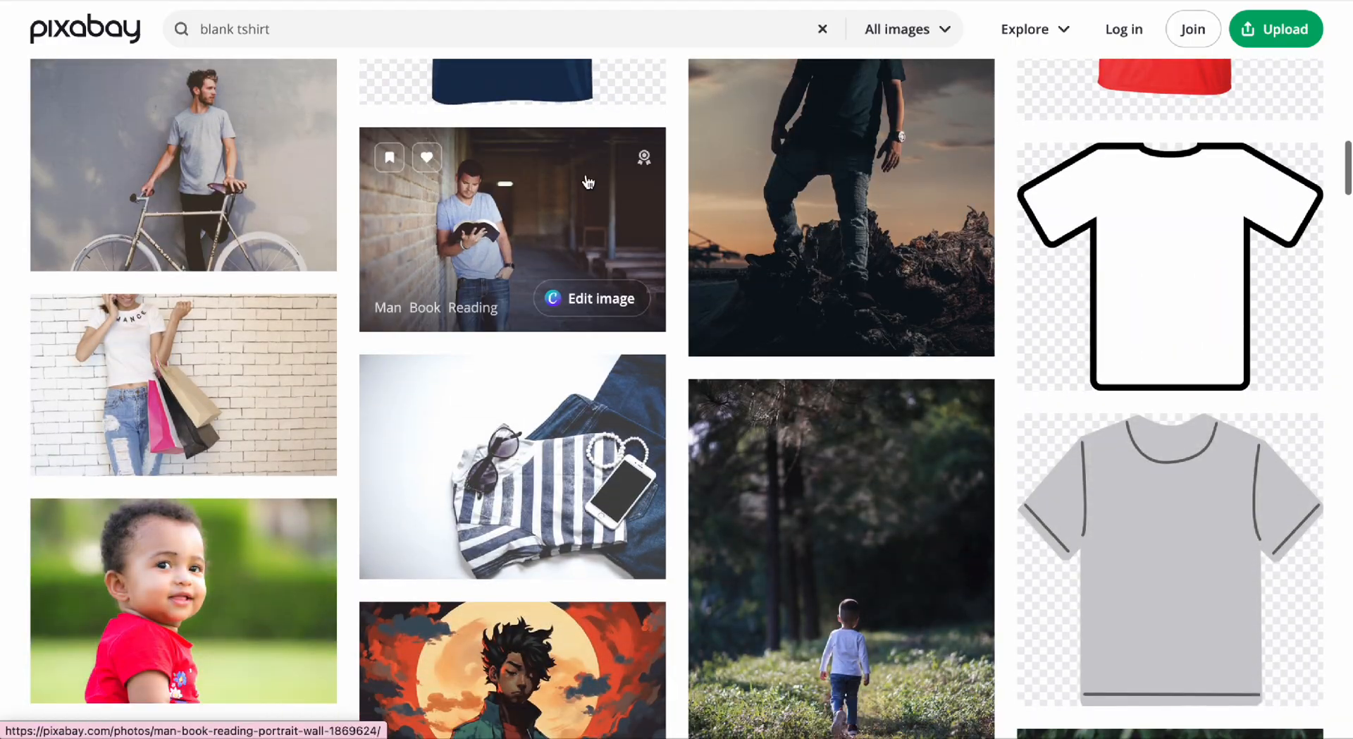
{"action": "scroll", "scroll_direction": "down", "scroll_amount": 3}
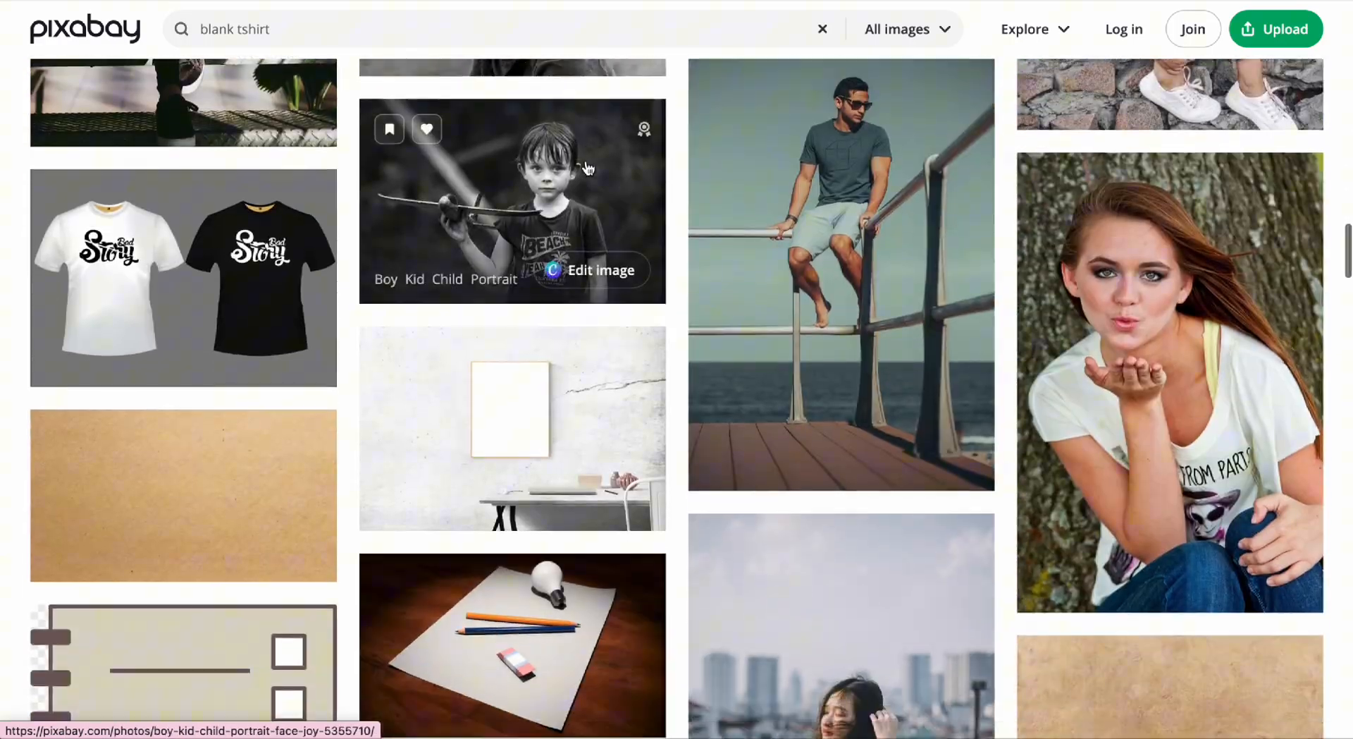
{"action": "scroll", "scroll_direction": "down", "scroll_amount": 3}
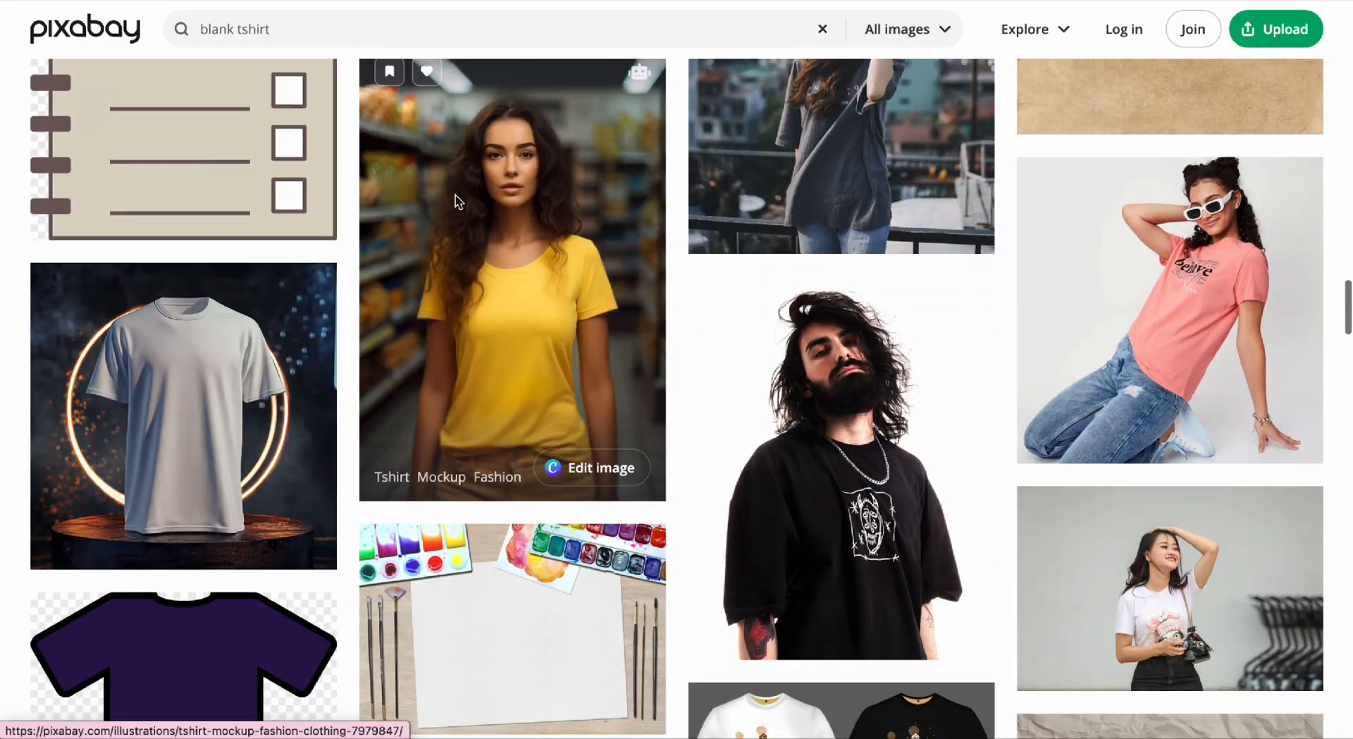
{"action": "scroll", "scroll_direction": "down", "scroll_amount": 3}
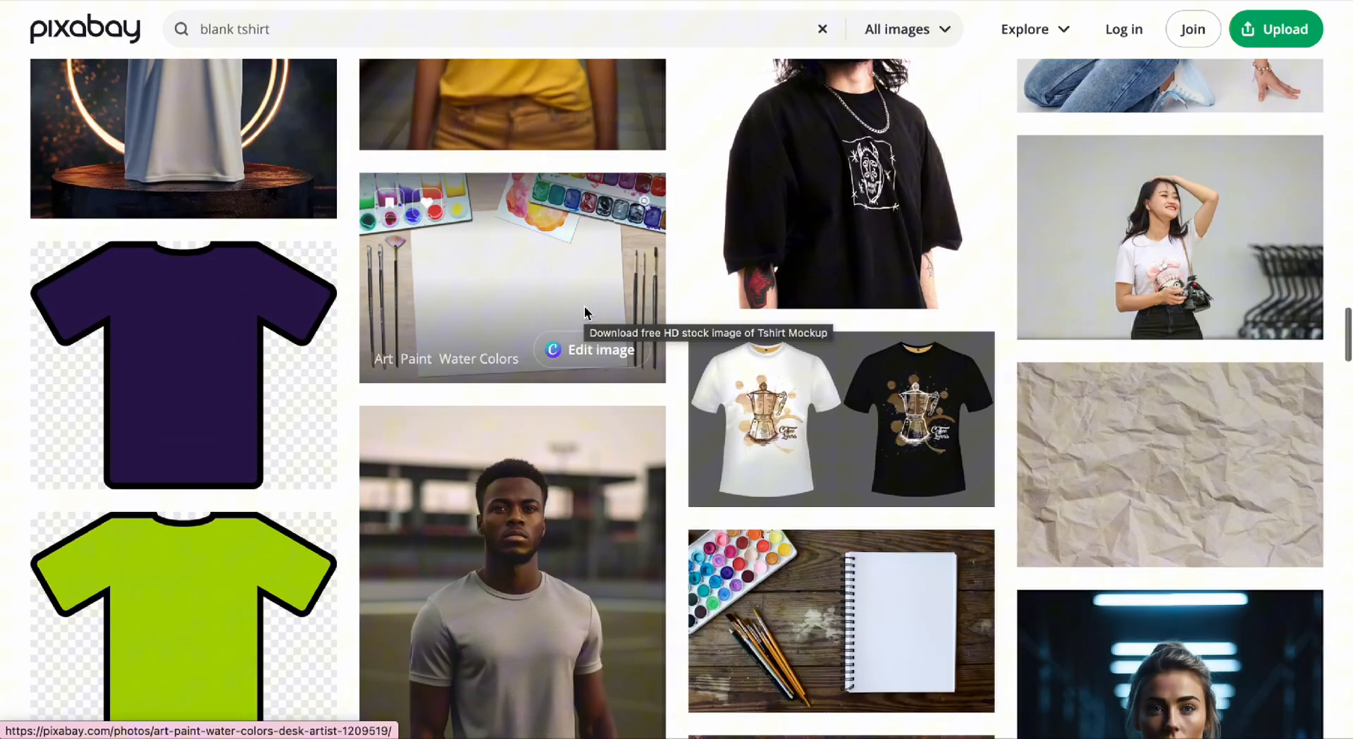
{"action": "scroll", "scroll_direction": "down", "scroll_amount": 3}
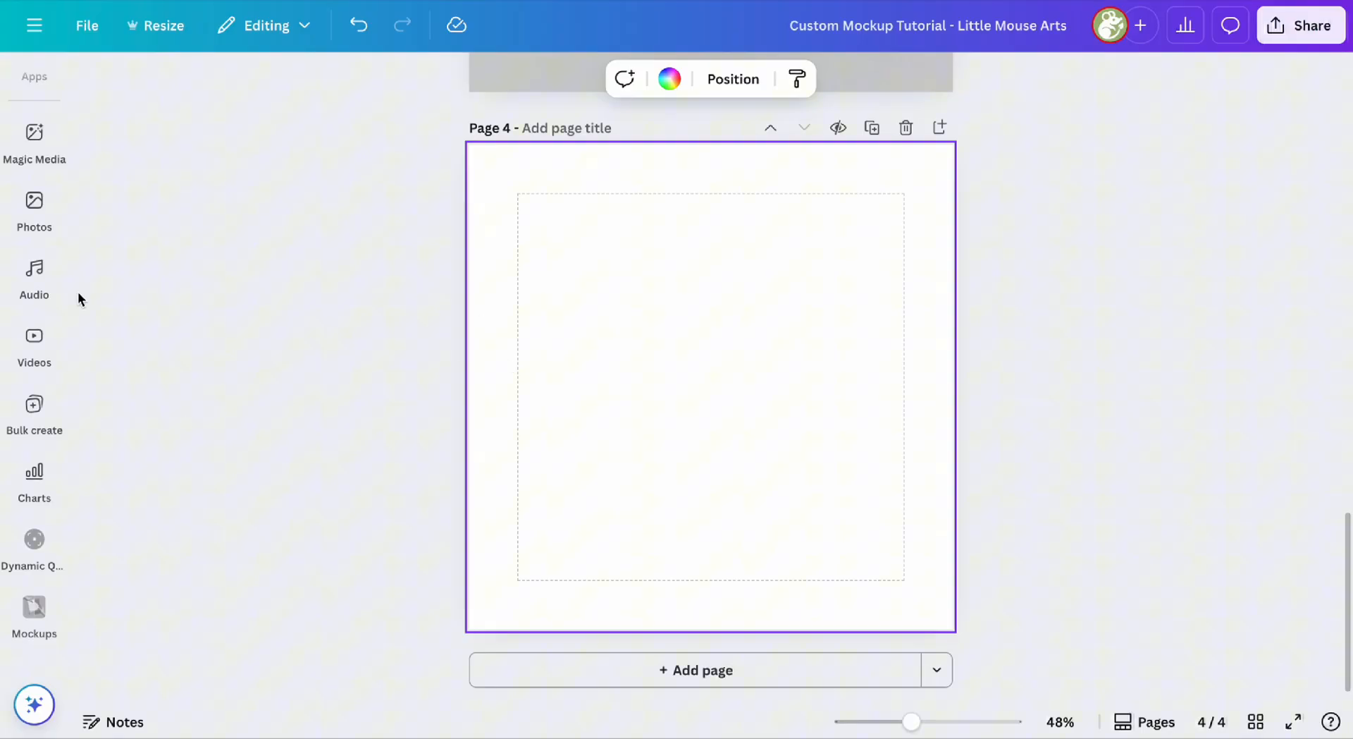
Place the uploaded woman-in-black-t-shirt photo on Page 4 and select it
{"action": "left_click", "coordinate": [34, 363]}
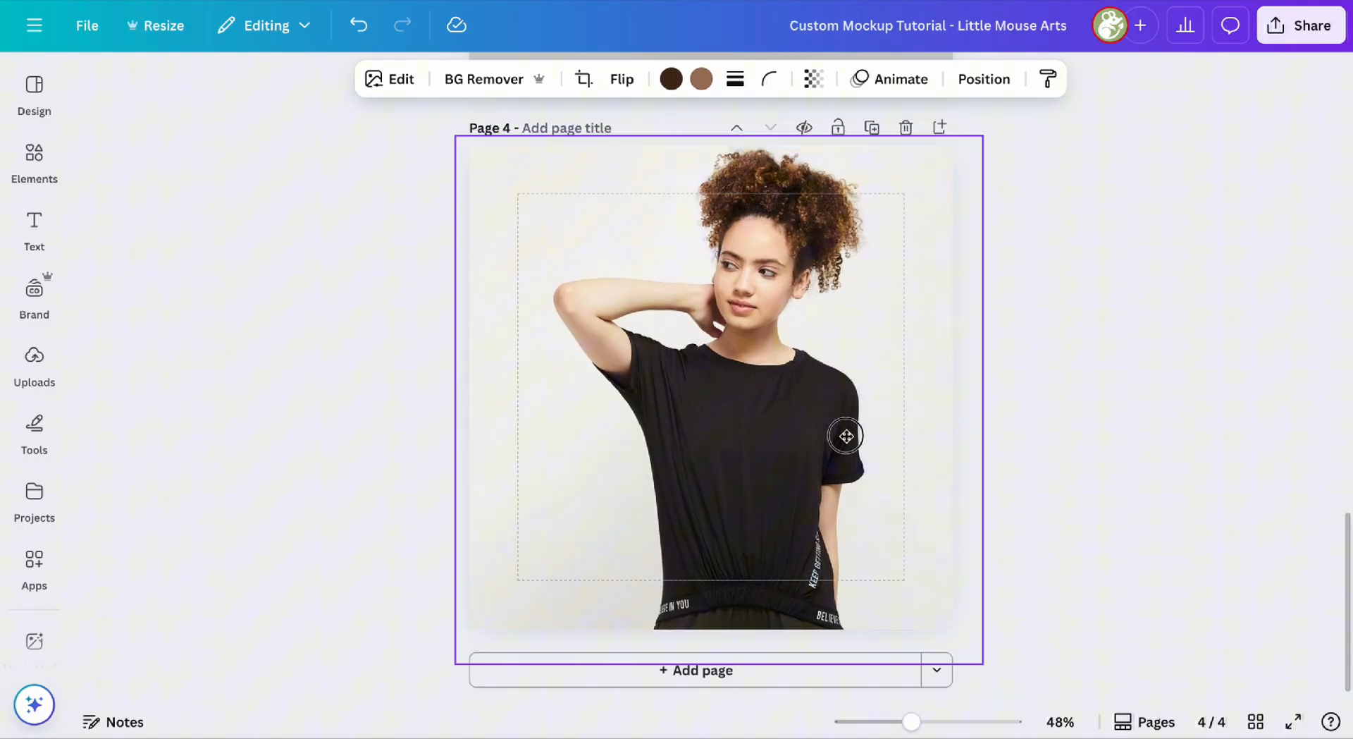
{"action": "left_click", "coordinate": [846, 434]}
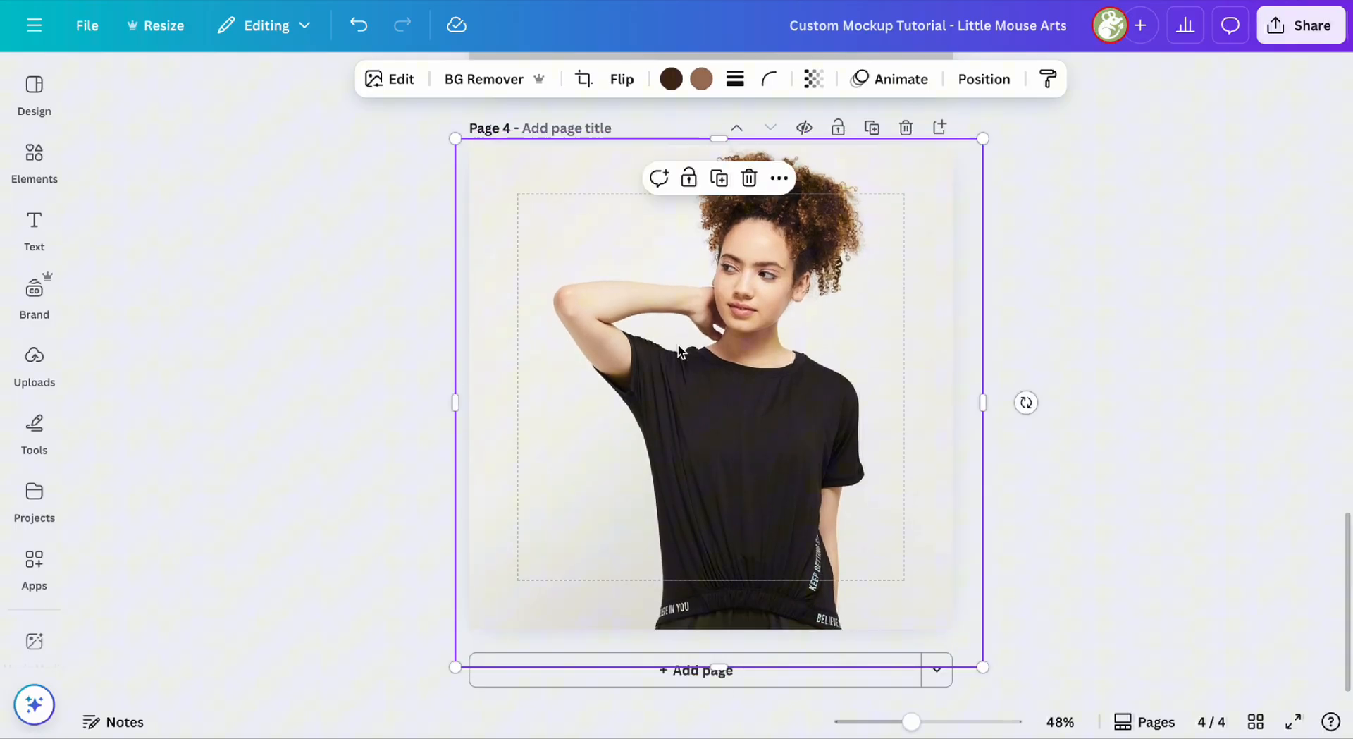
{"action": "left_click", "coordinate": [33, 565]}
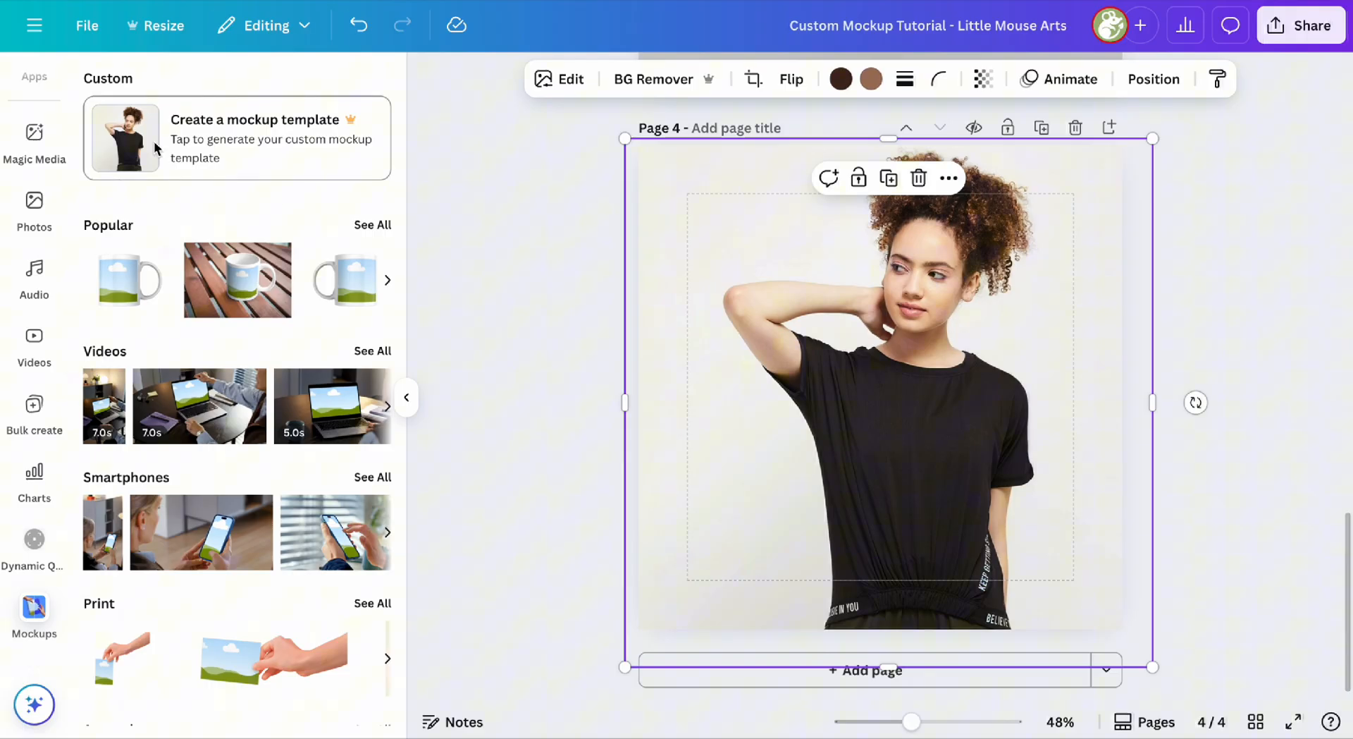
{"action": "mouse_move", "coordinate": [313, 143]}
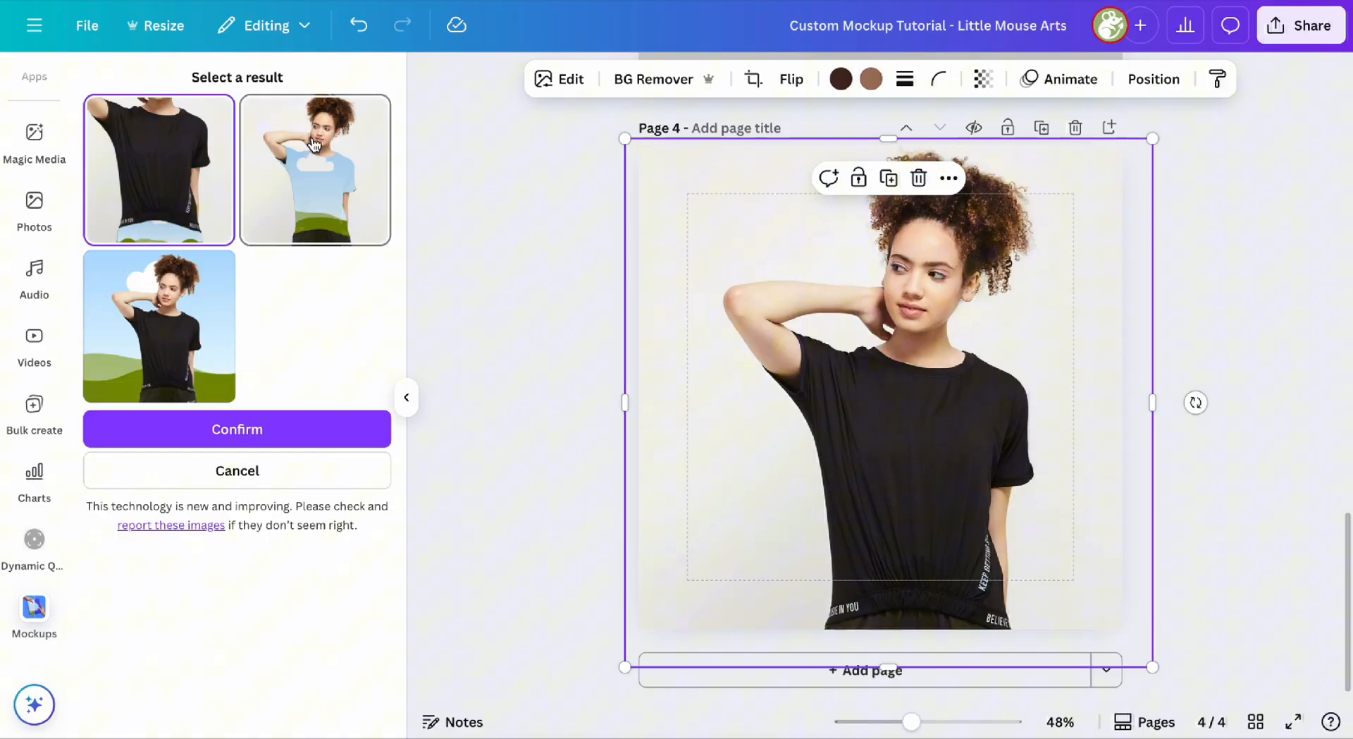
Create a mockup template from the photo and pick the second result, with the sky design
{"action": "left_click", "coordinate": [159, 325]}
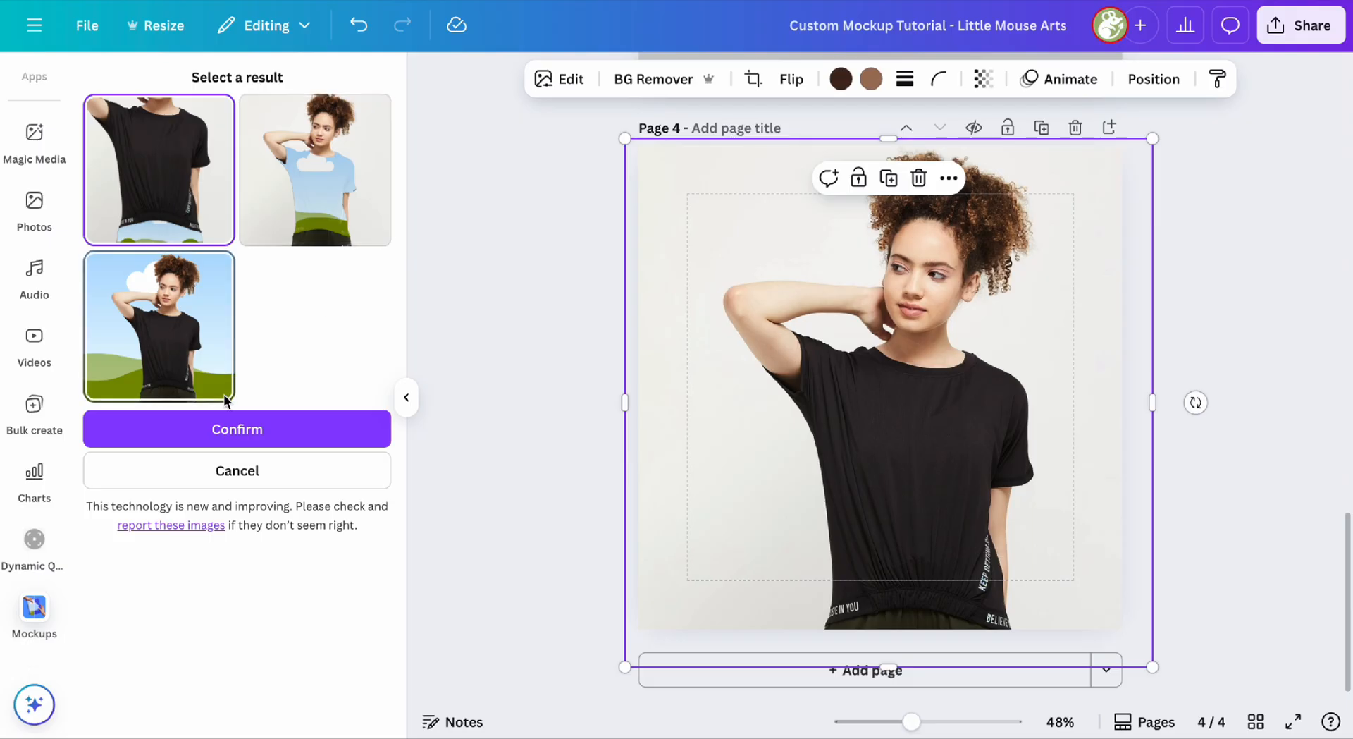
{"action": "left_click", "coordinate": [314, 169]}
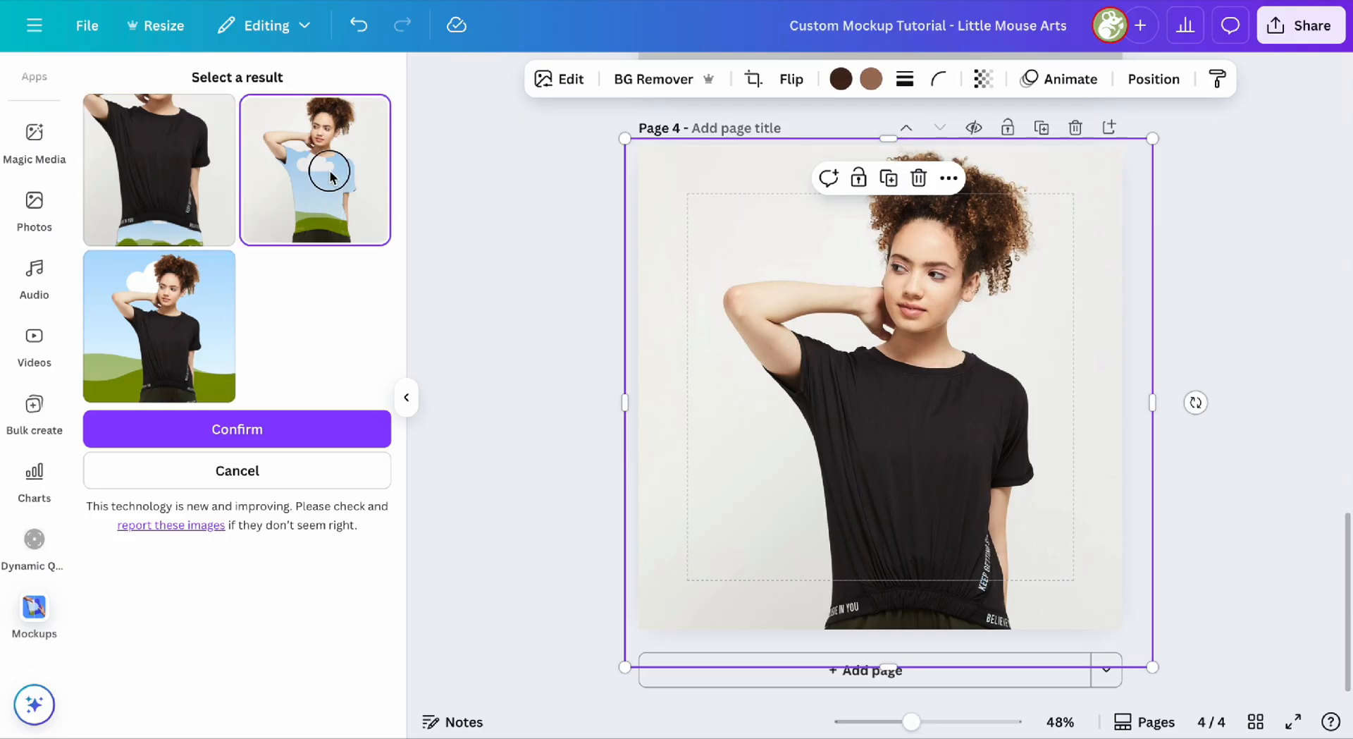
{"action": "left_click", "coordinate": [237, 429]}
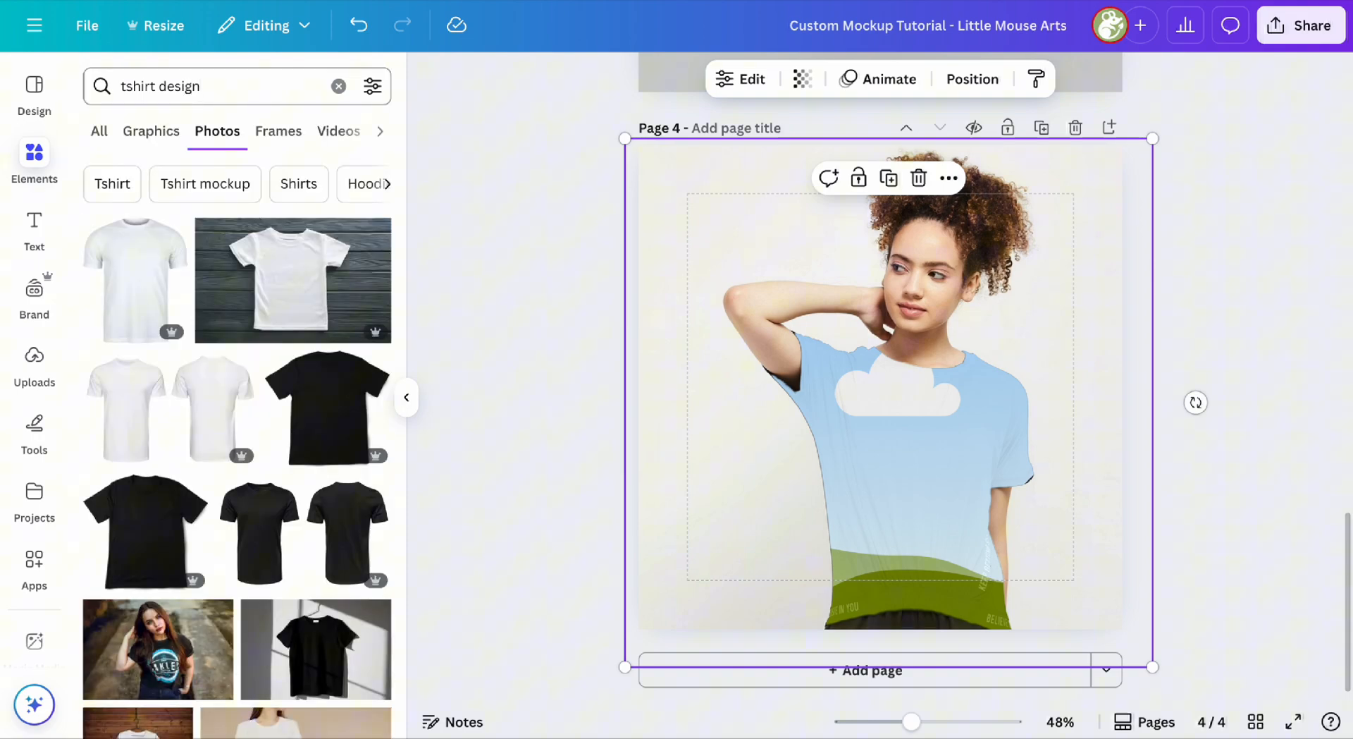
Find the astronaut biker graphic and drop it onto the woman's t-shirt mockup
{"action": "left_click", "coordinate": [150, 130]}
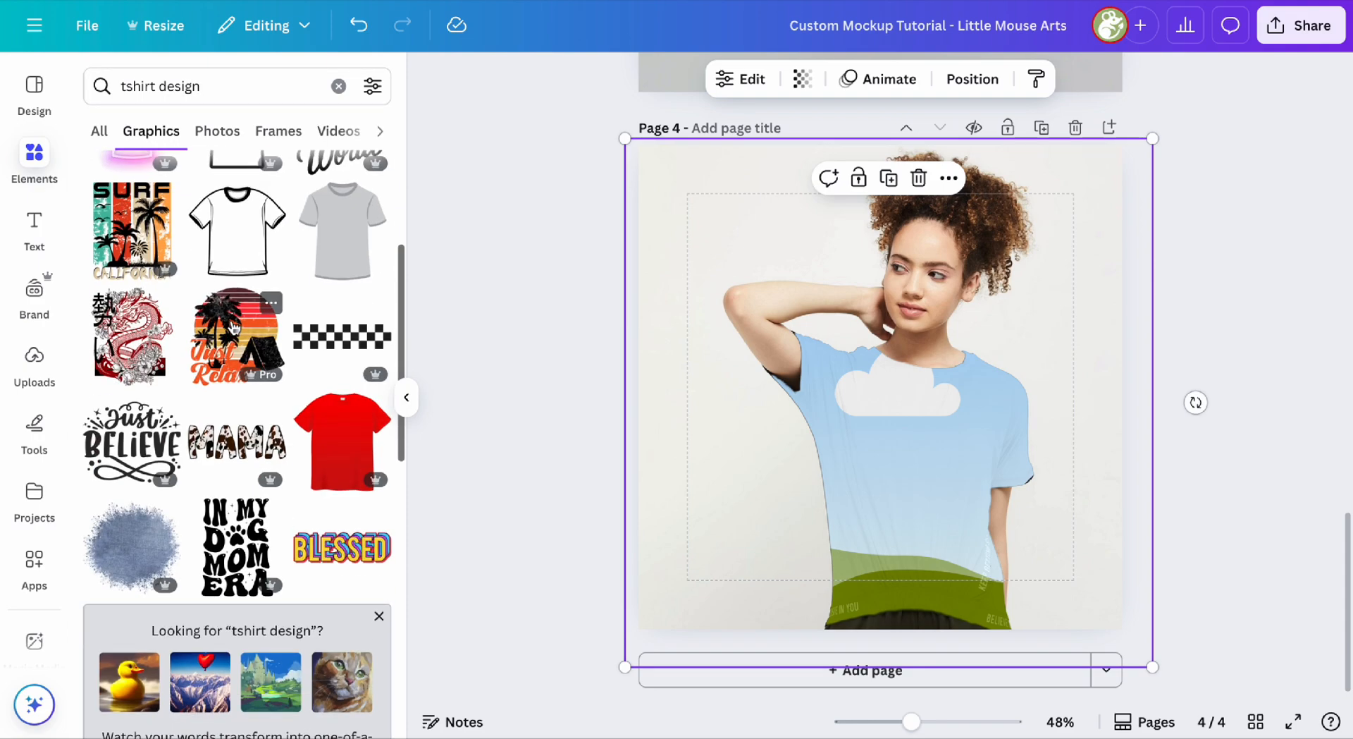
{"action": "scroll", "scroll_direction": "down", "scroll_amount": 3}
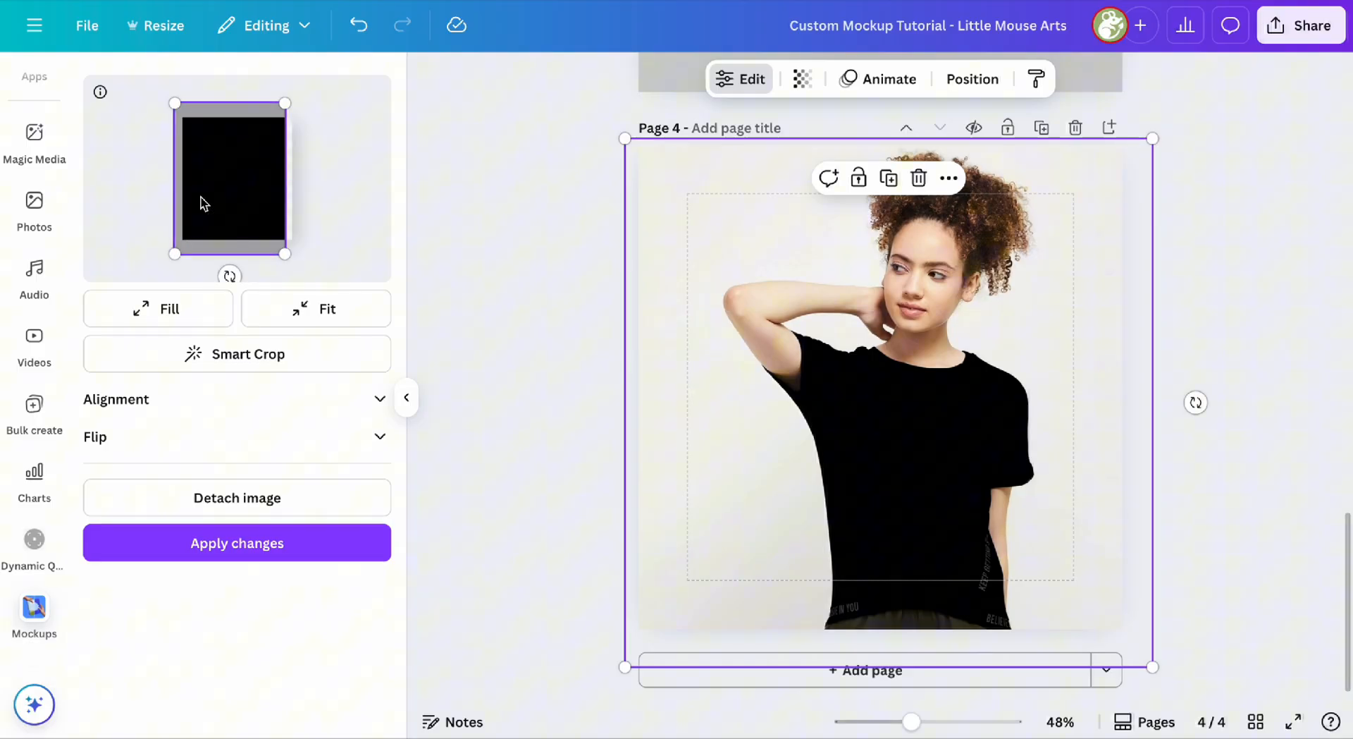
{"action": "left_click", "coordinate": [34, 110]}
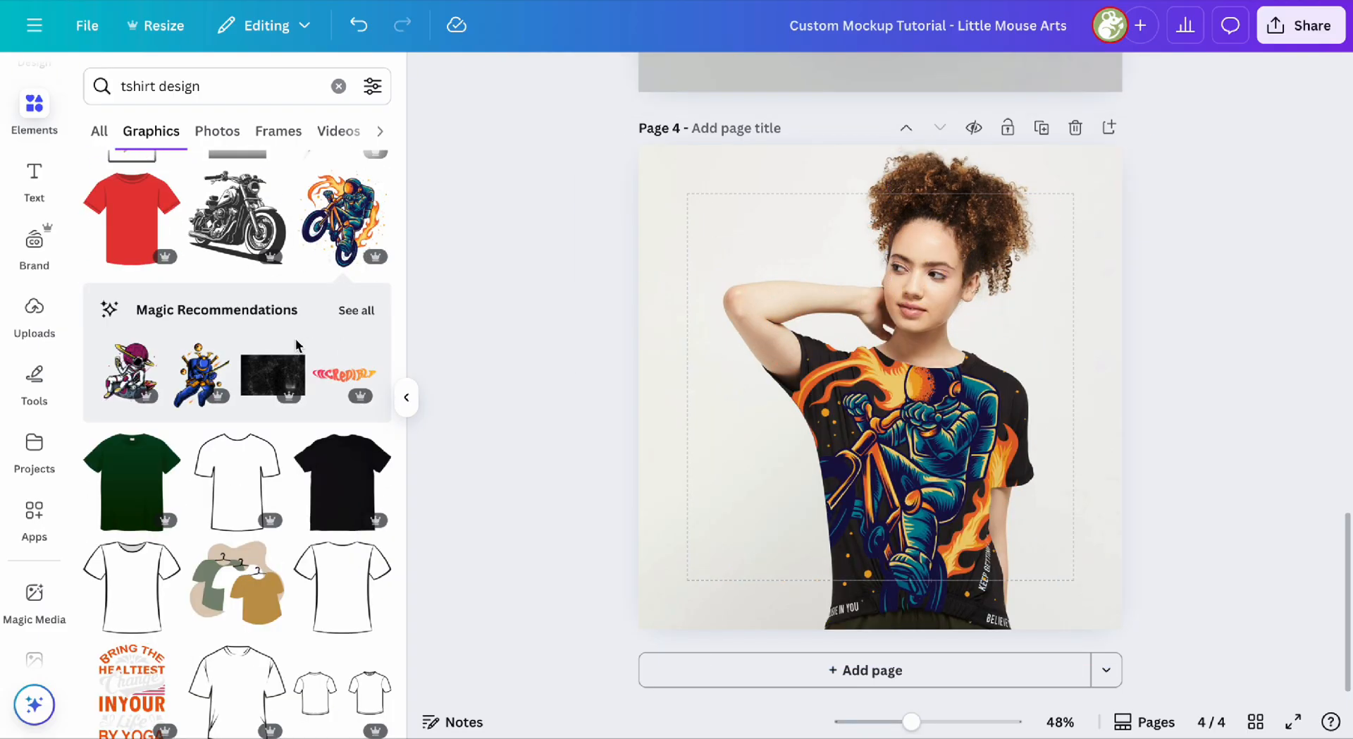
{"action": "left_click", "coordinate": [880, 388]}
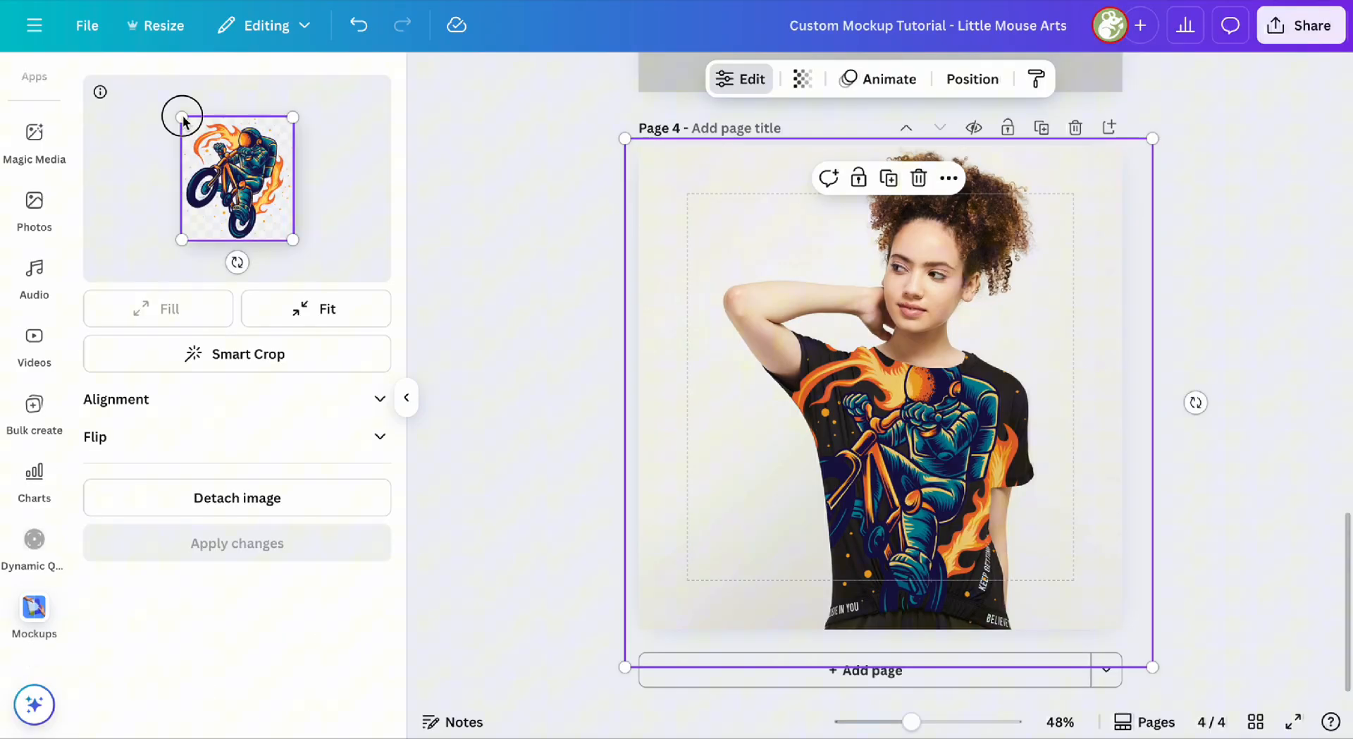
Shrink the astronaut design twice, applying each change, and finish editing the mockup
{"action": "left_click_drag", "start_coordinate": [181, 116], "coordinate": [238, 177]}
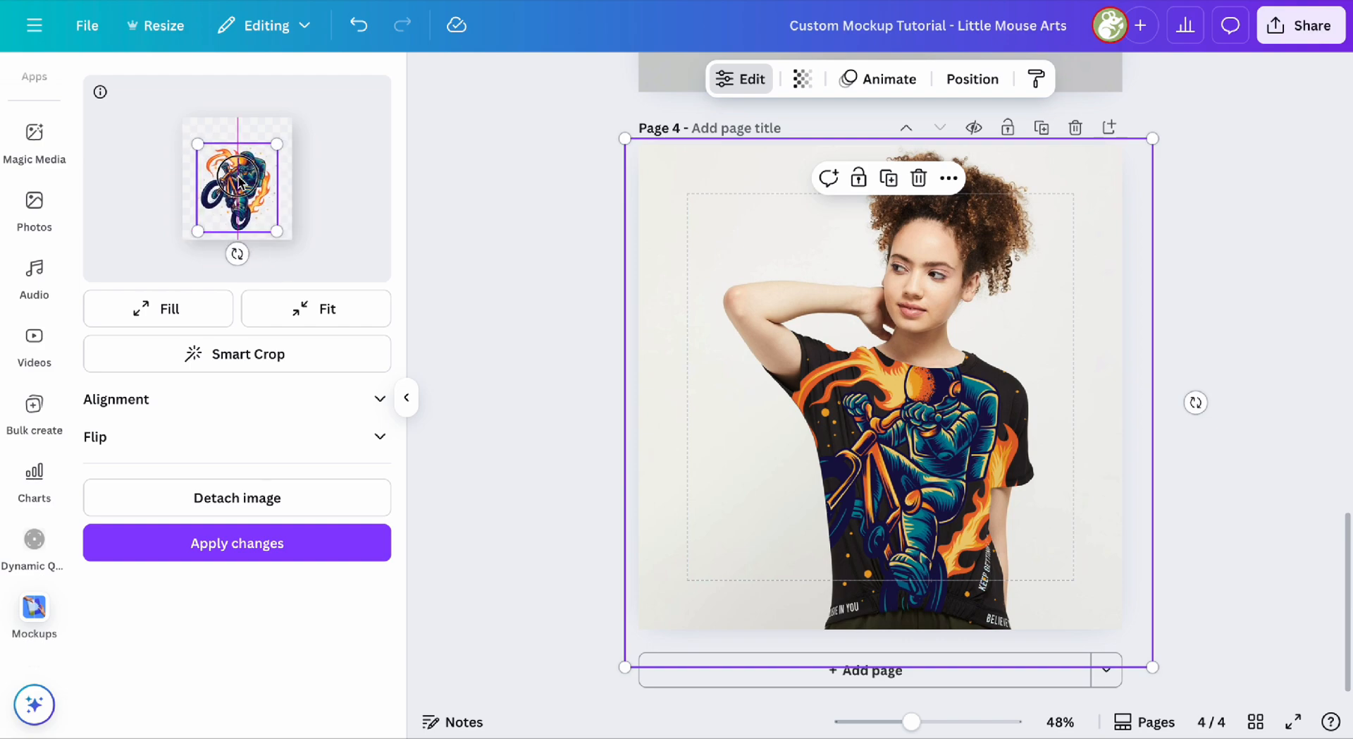
{"action": "left_click", "coordinate": [237, 542]}
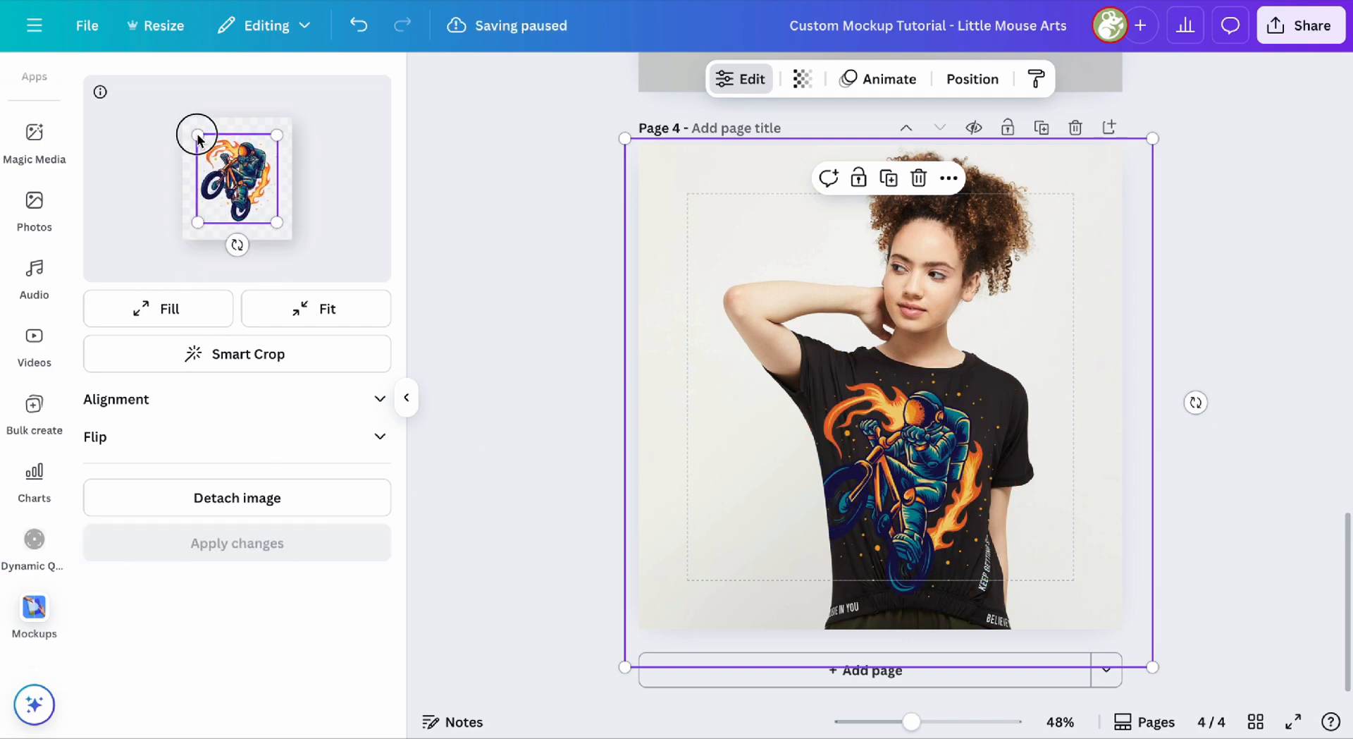
{"action": "left_click_drag", "start_coordinate": [196, 138], "coordinate": [242, 173]}
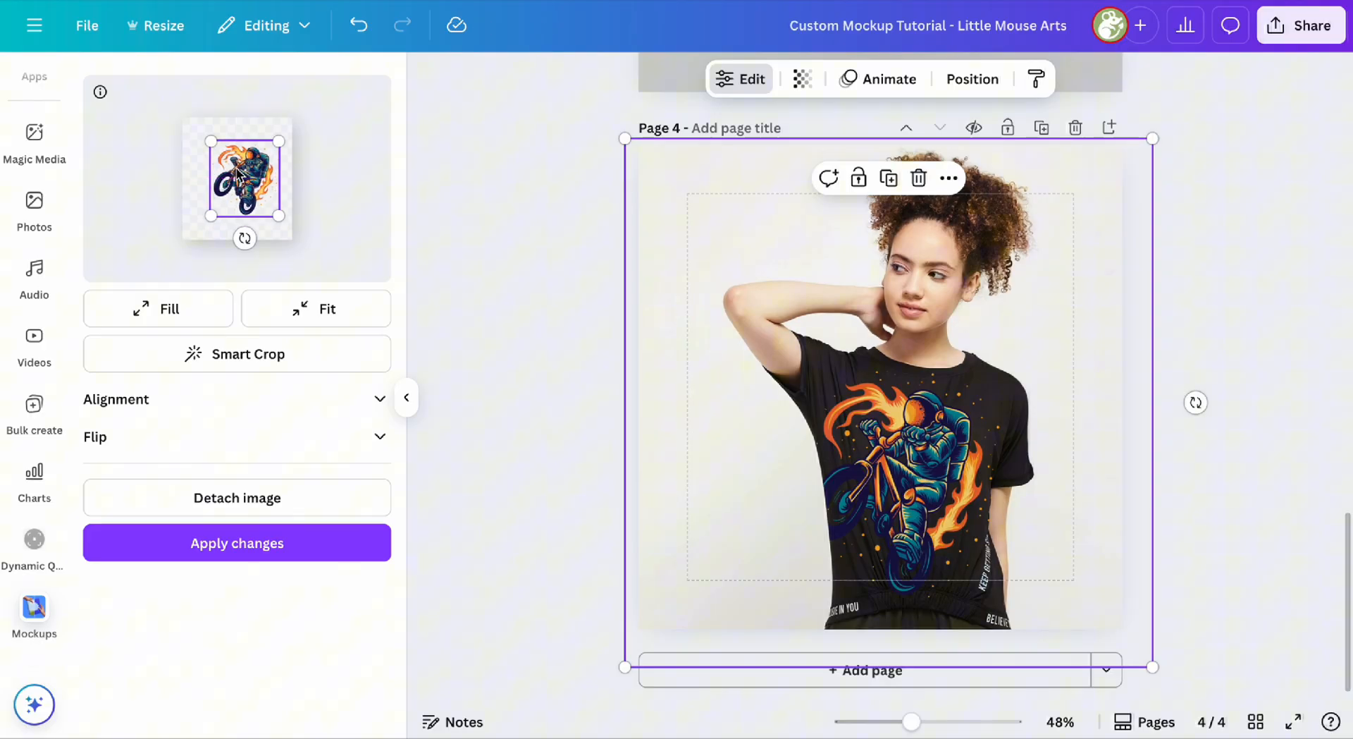
{"action": "left_click", "coordinate": [237, 542]}
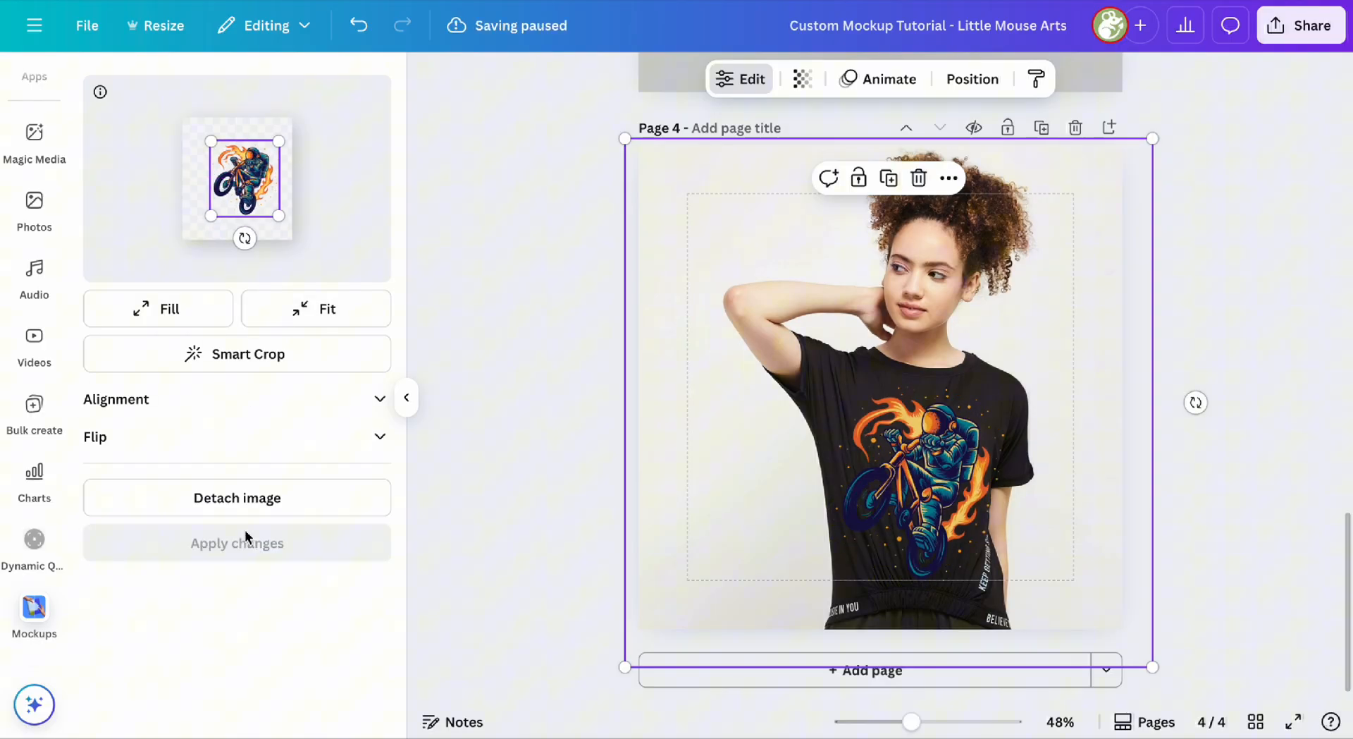
{"action": "left_click", "coordinate": [34, 112]}
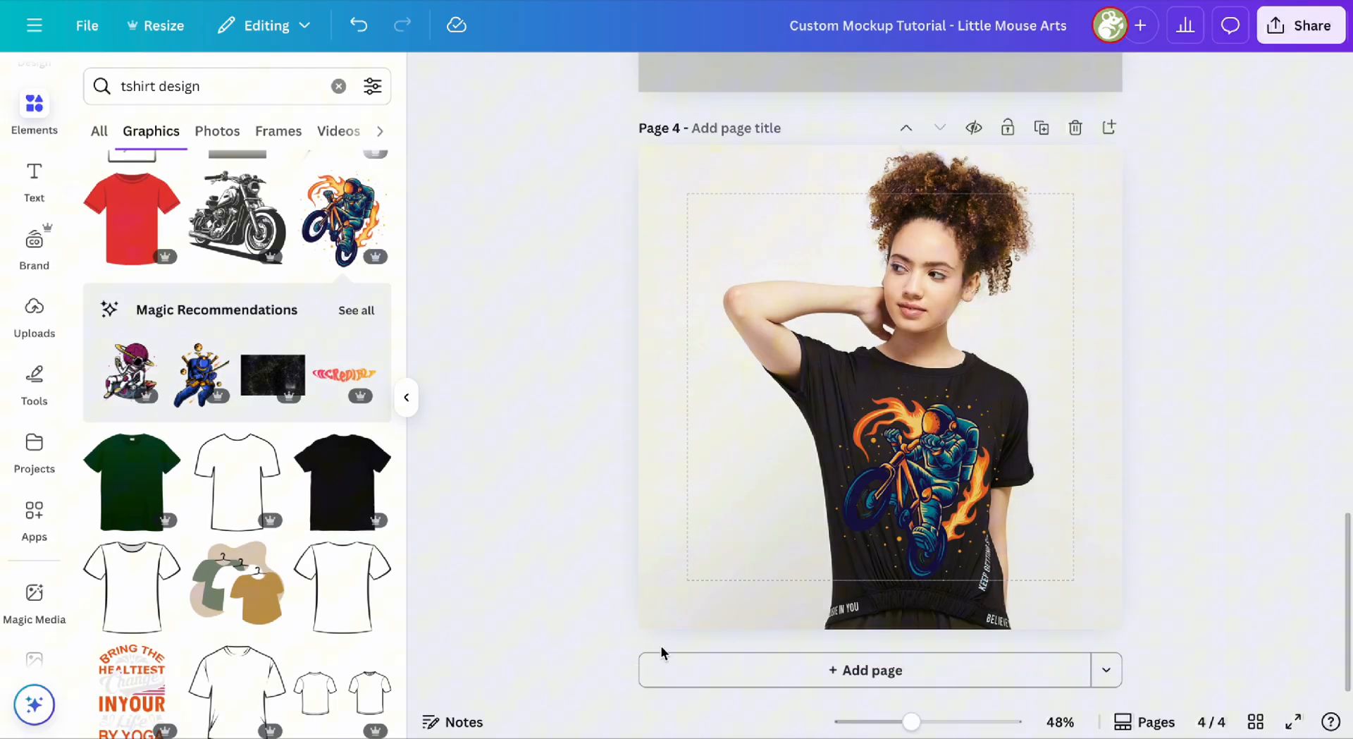
Add page 5 with the enlarged man-in-grey-t-shirt photo and generate its t-shirt mockup
{"action": "left_click", "coordinate": [35, 313]}
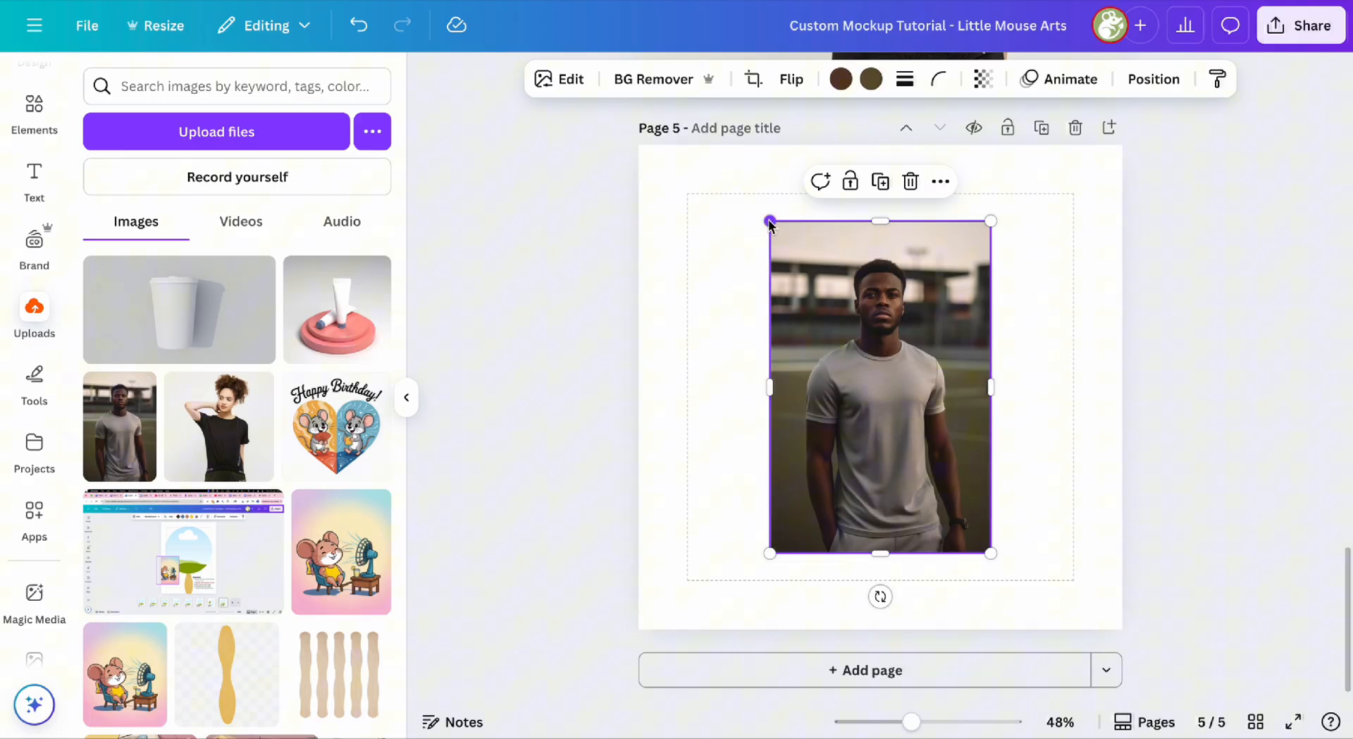
{"action": "left_click_drag", "start_coordinate": [770, 222], "coordinate": [705, 145]}
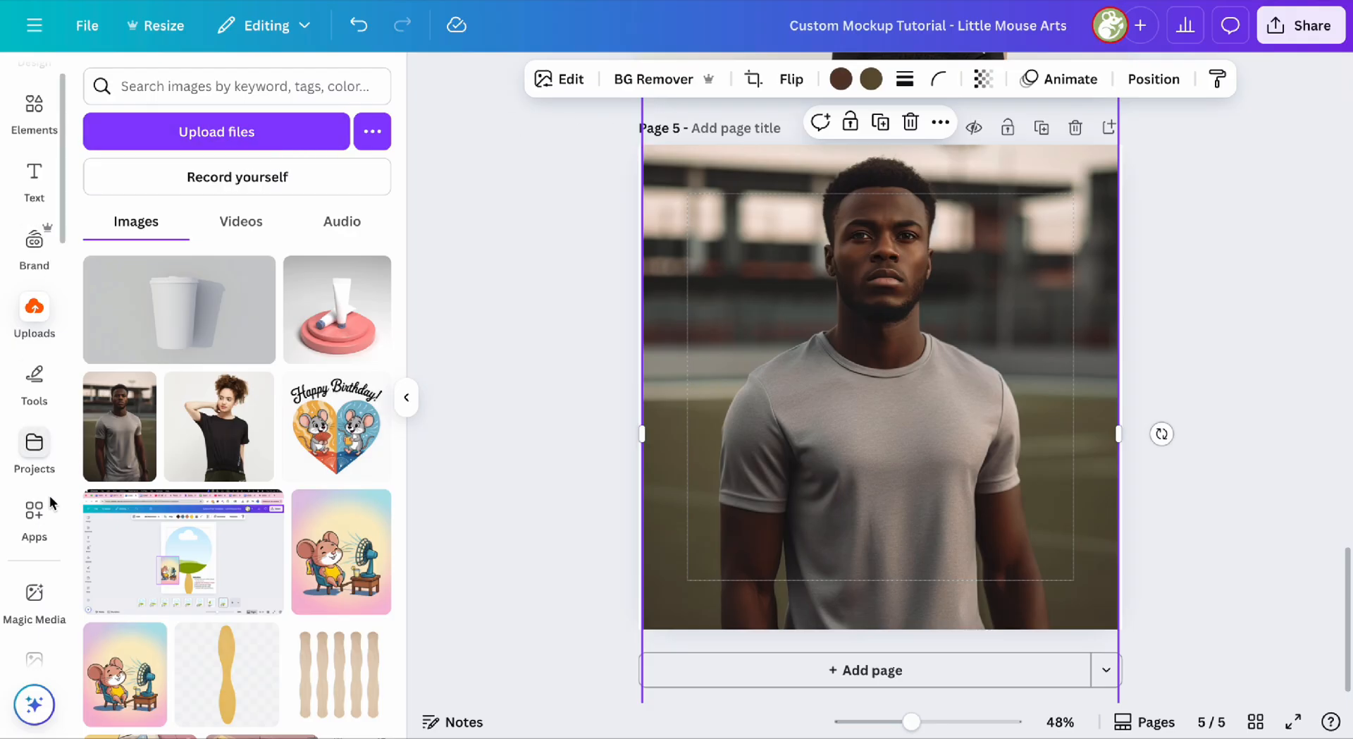
{"action": "left_click", "coordinate": [33, 612]}
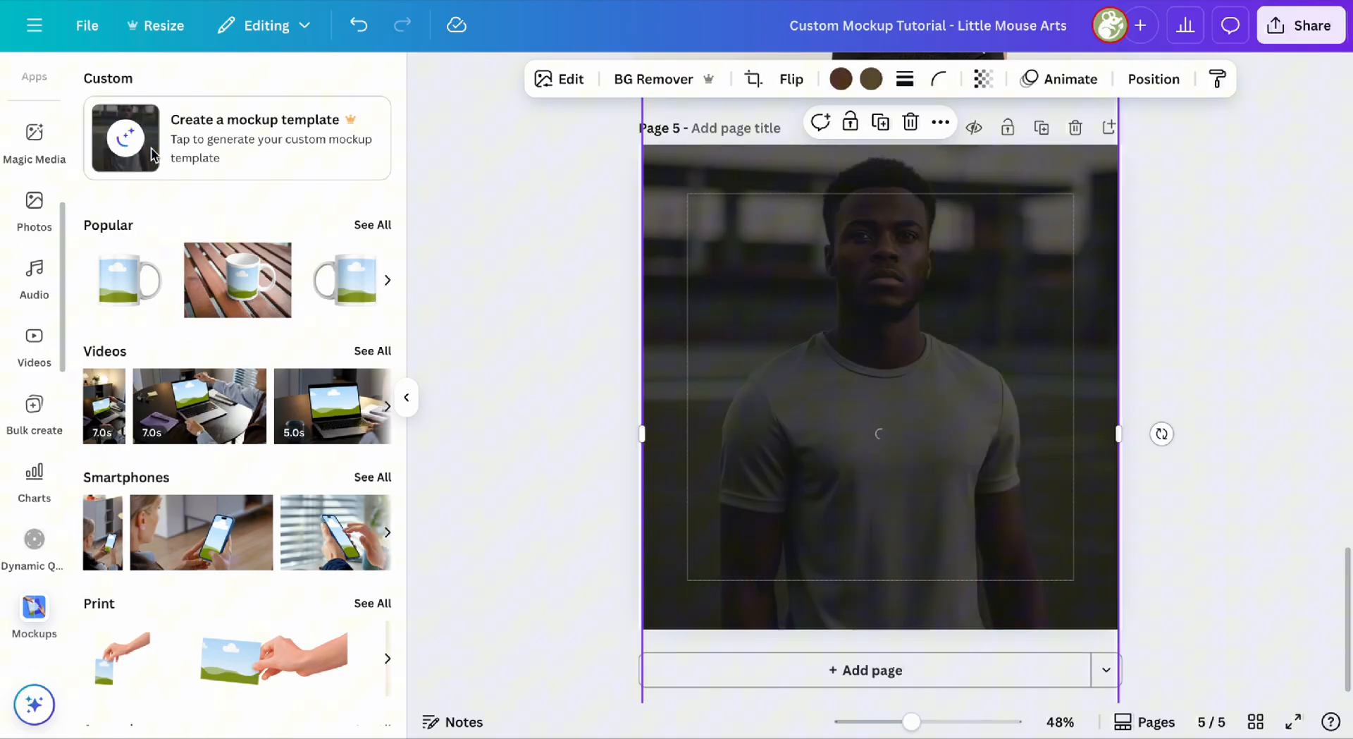
{"action": "left_click", "coordinate": [125, 138]}
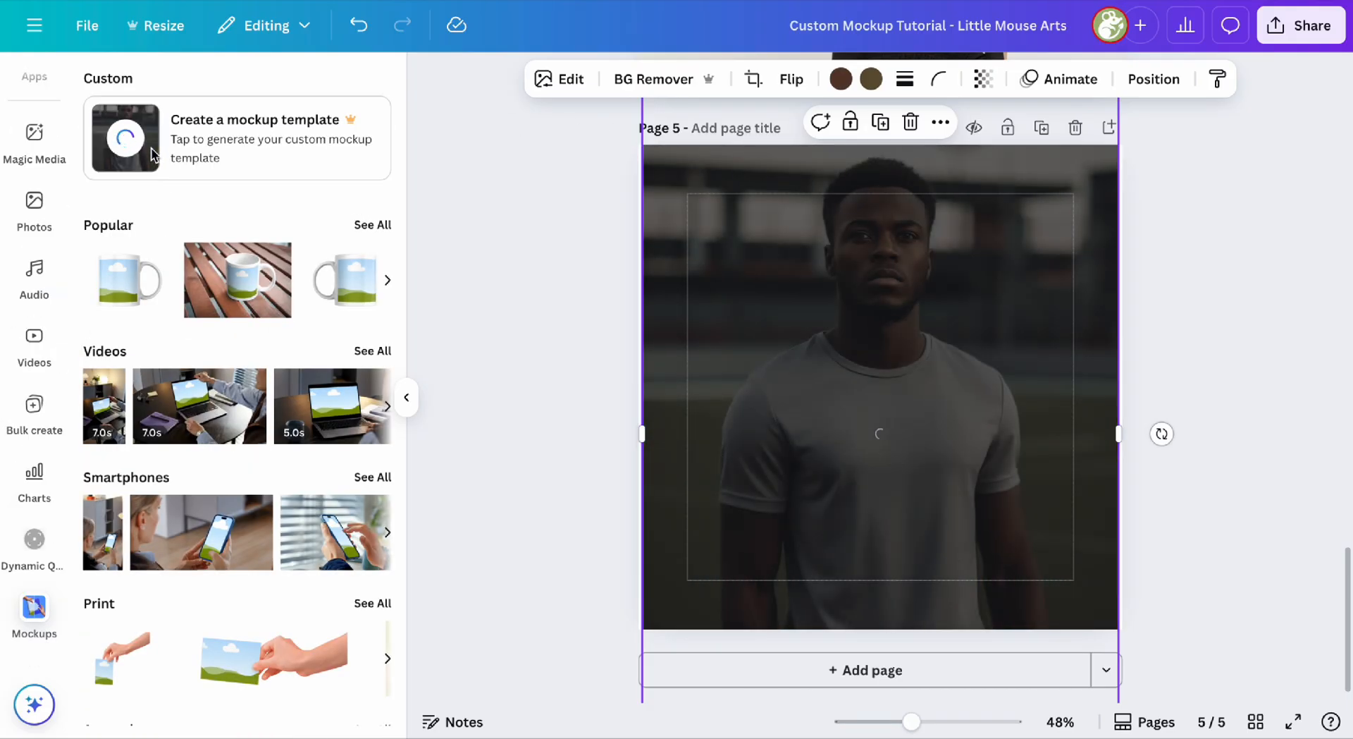
{"action": "left_click", "coordinate": [237, 138]}
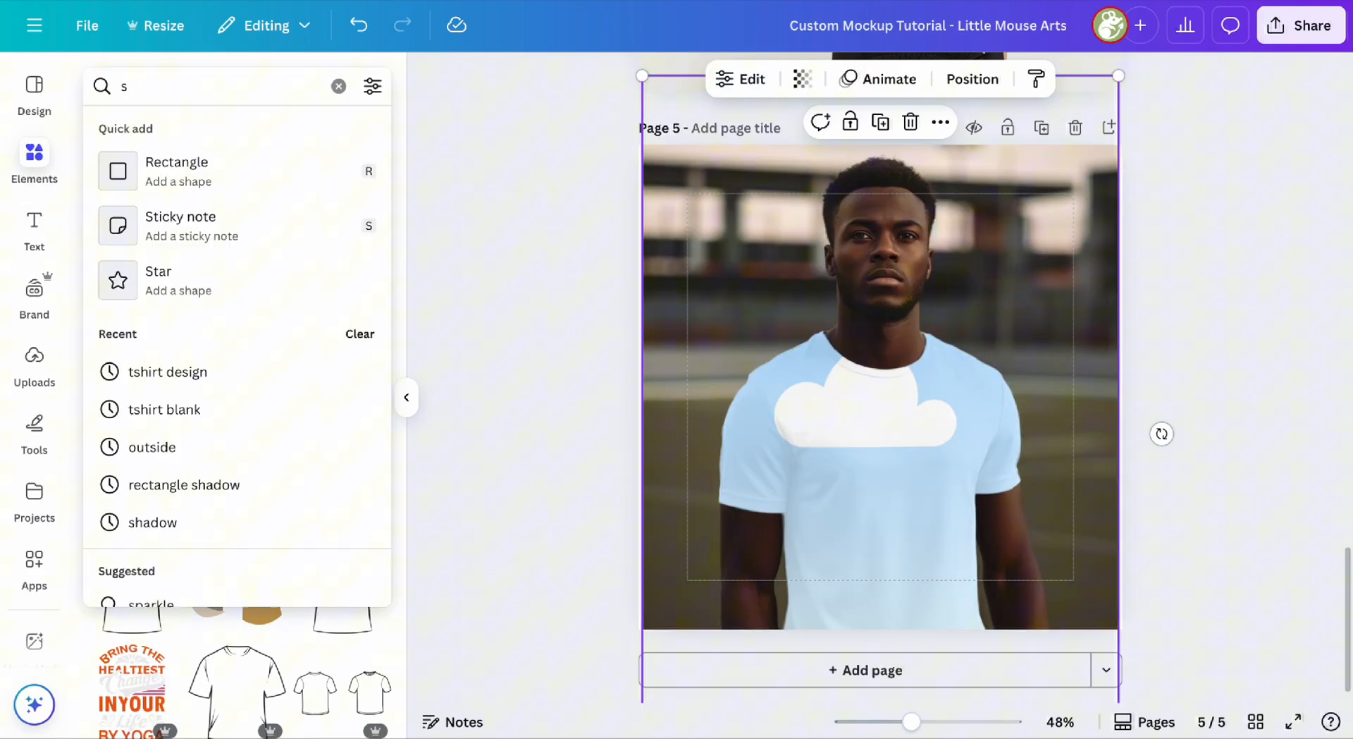
Search 'soccer design', place the SURF California graphic on his shirt, and apply the resize
{"action": "type", "text": "soccer design"}
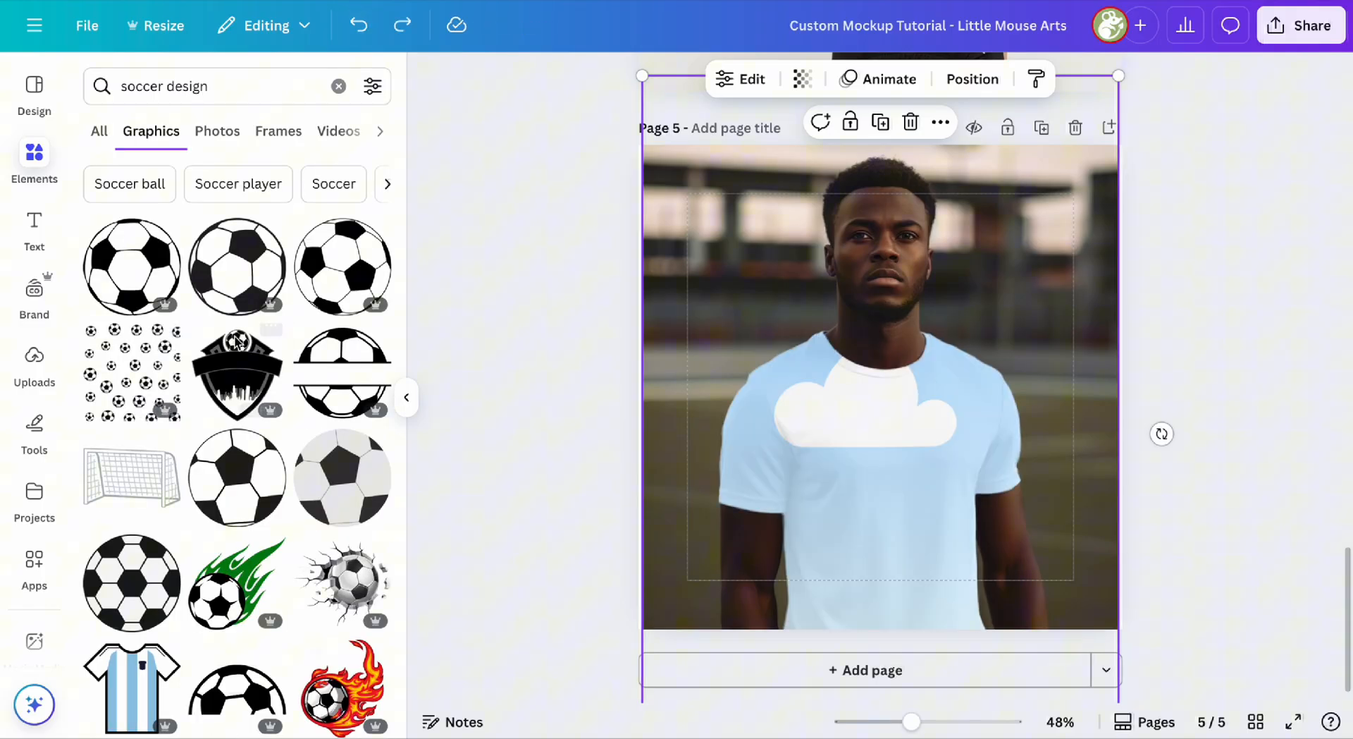
{"action": "scroll", "scroll_direction": "down", "scroll_amount": 3}
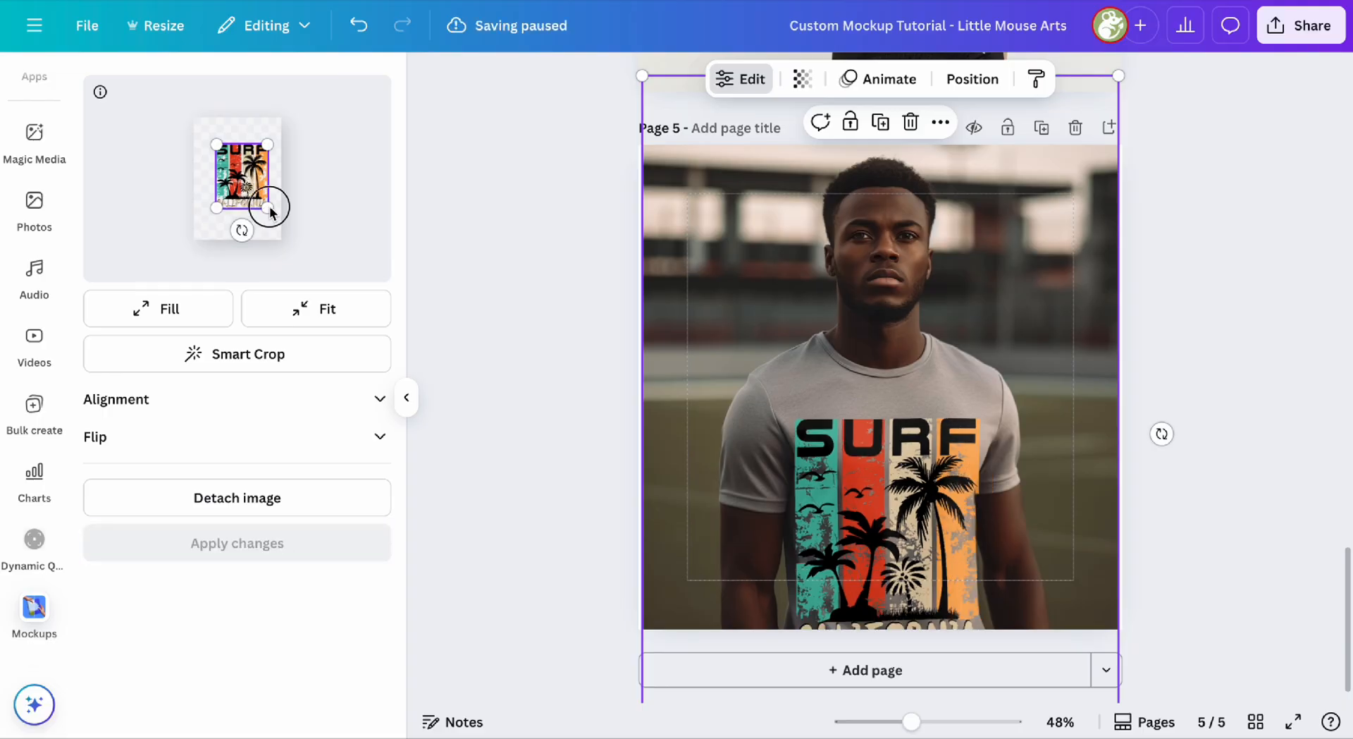
{"action": "left_click", "coordinate": [237, 542]}
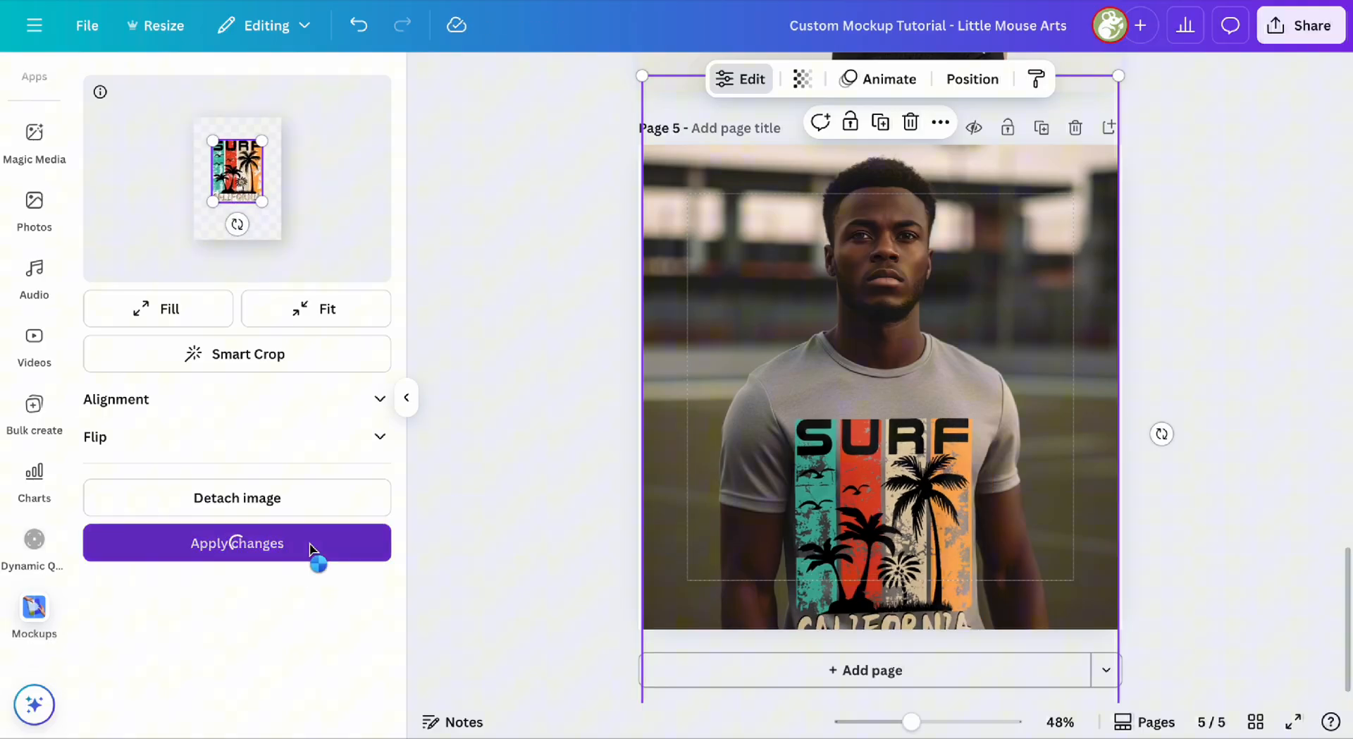
{"action": "left_click", "coordinate": [237, 542]}
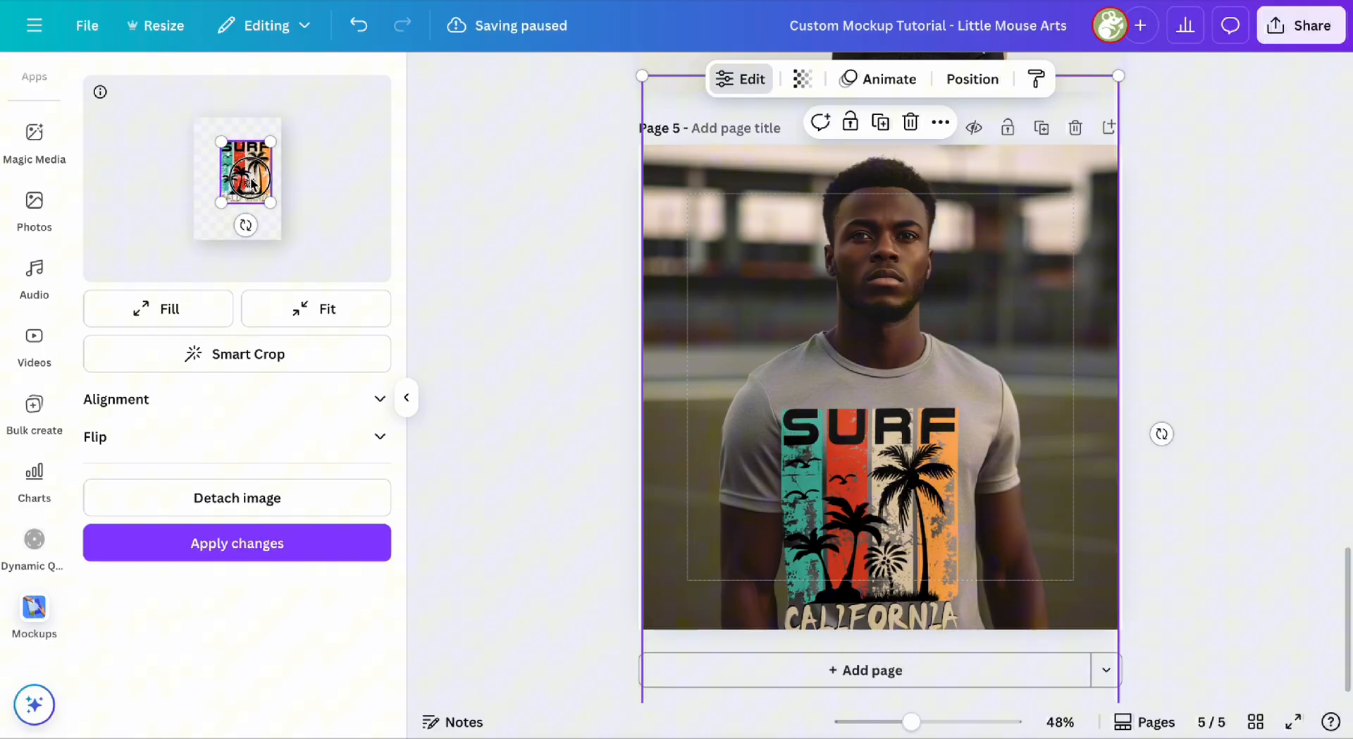
{"action": "left_click", "coordinate": [237, 542]}
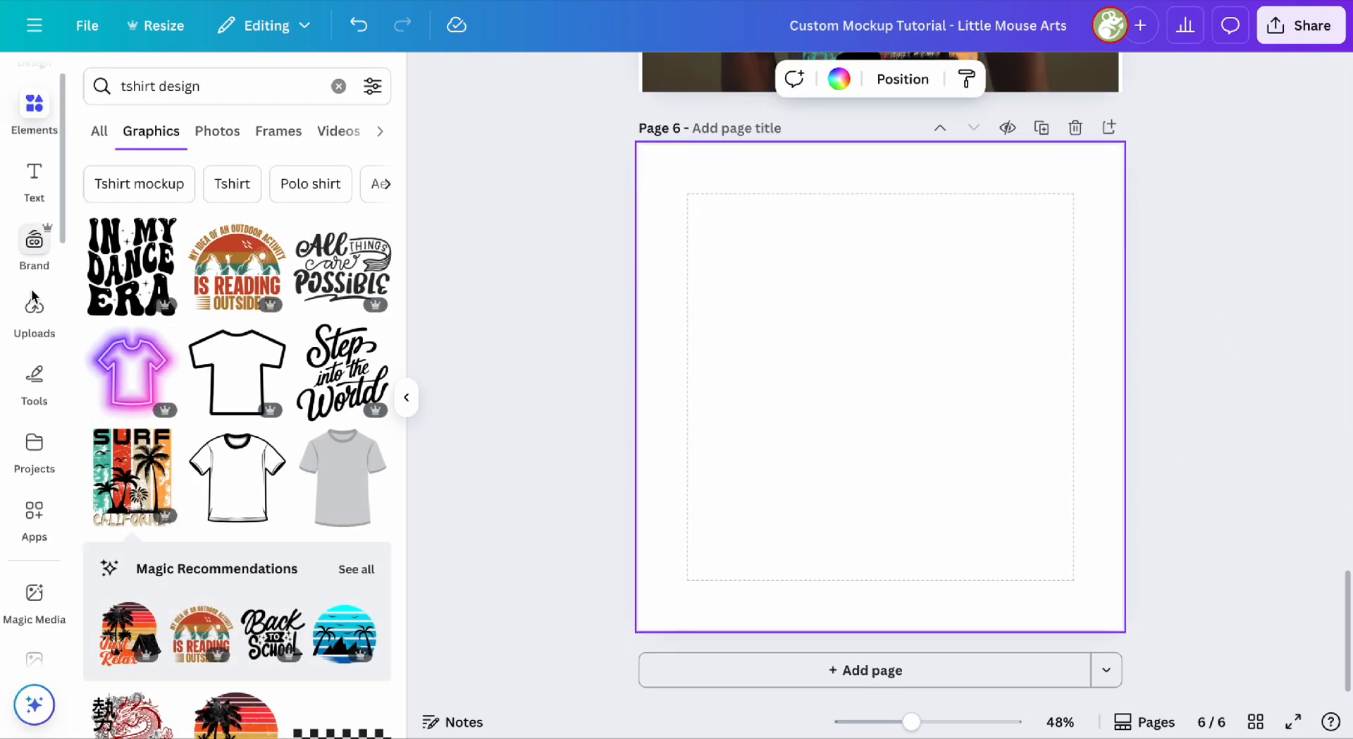
Insert and enlarge the white coffee cup photo on page 6, then confirm its mockup
{"action": "left_click", "coordinate": [34, 316]}
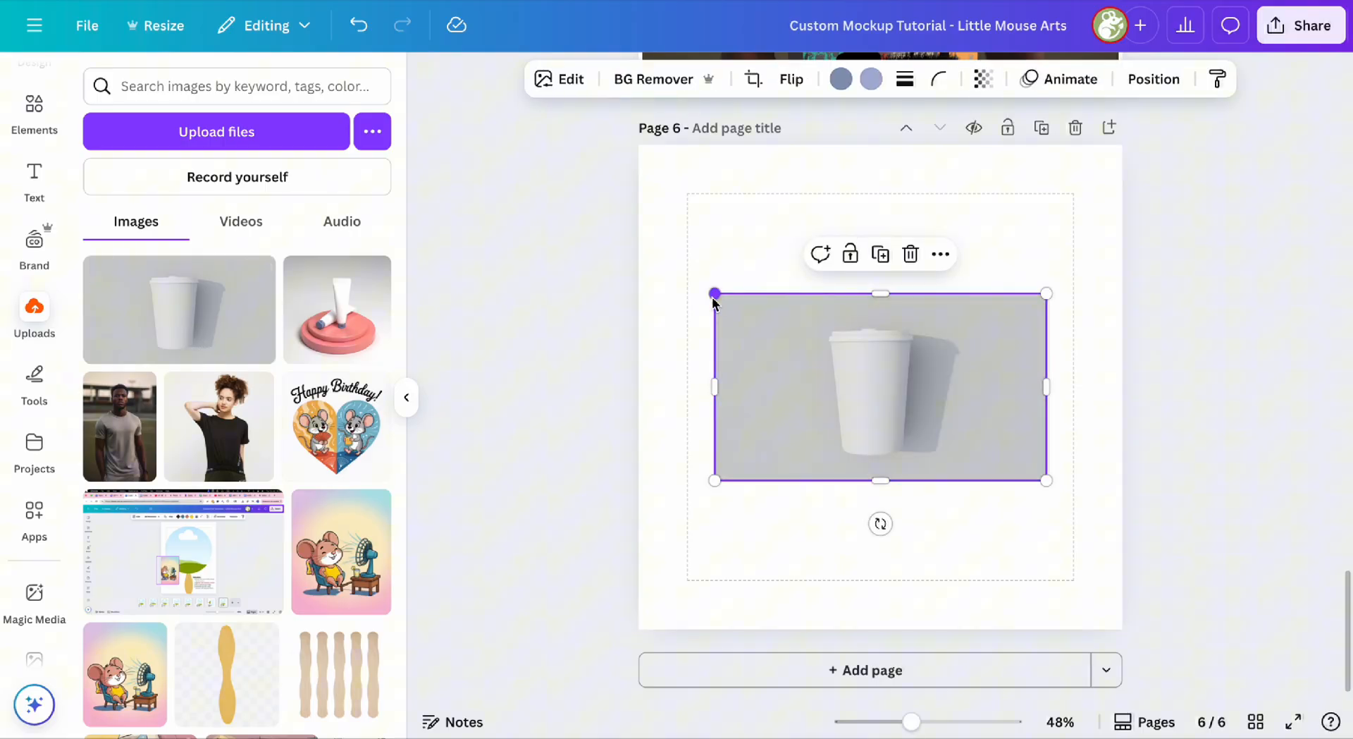
{"action": "left_click_drag", "start_coordinate": [715, 294], "coordinate": [454, 139]}
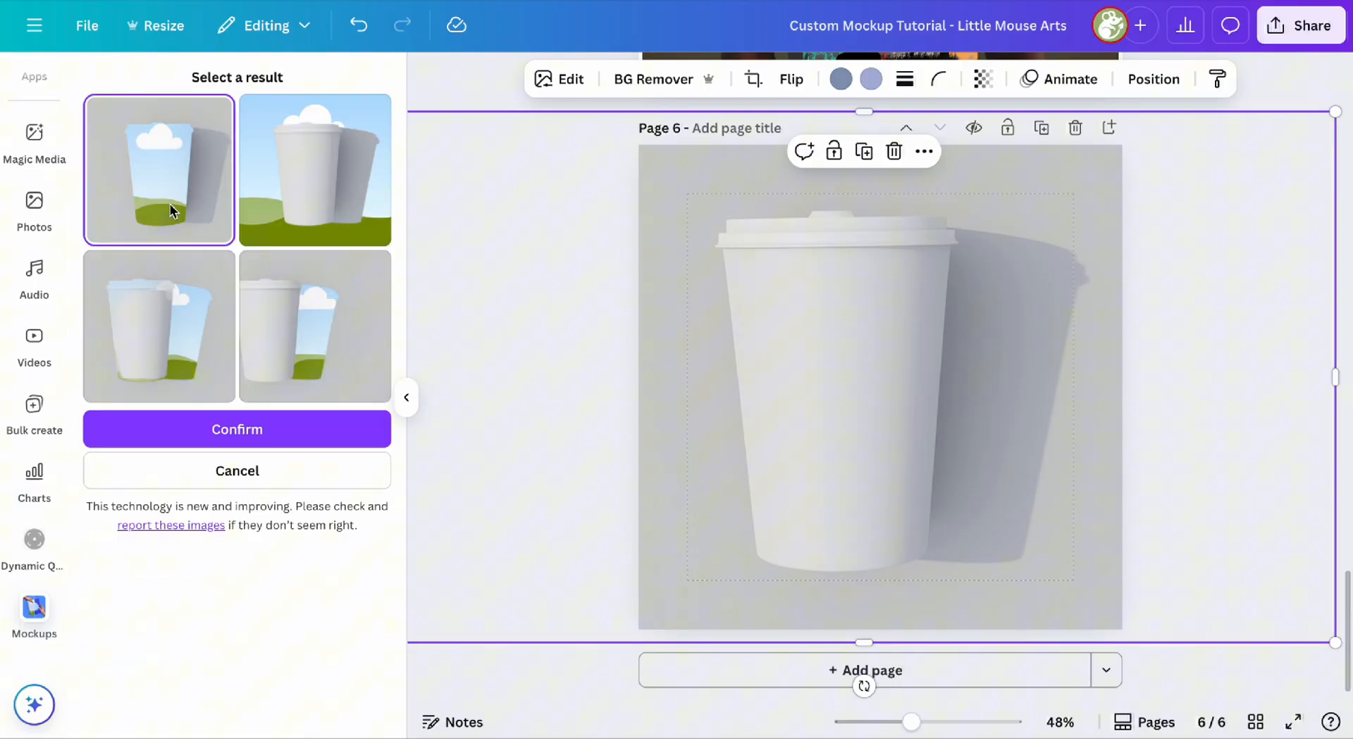
{"action": "left_click", "coordinate": [237, 428]}
{"action": "type", "text": "wrap des"}
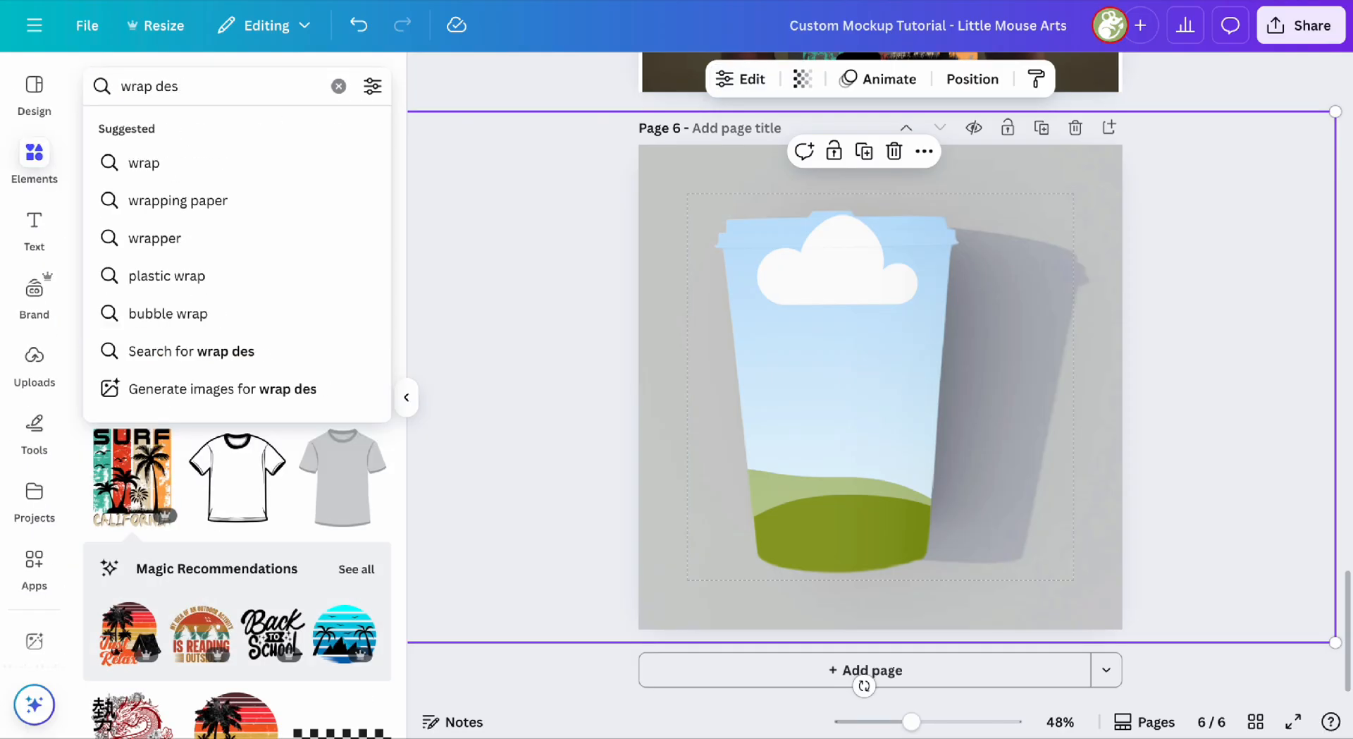
Search 'pattern', apply the colourful shapes pattern to the cup, and hide the side panel
{"action": "type", "text": "pattern"}
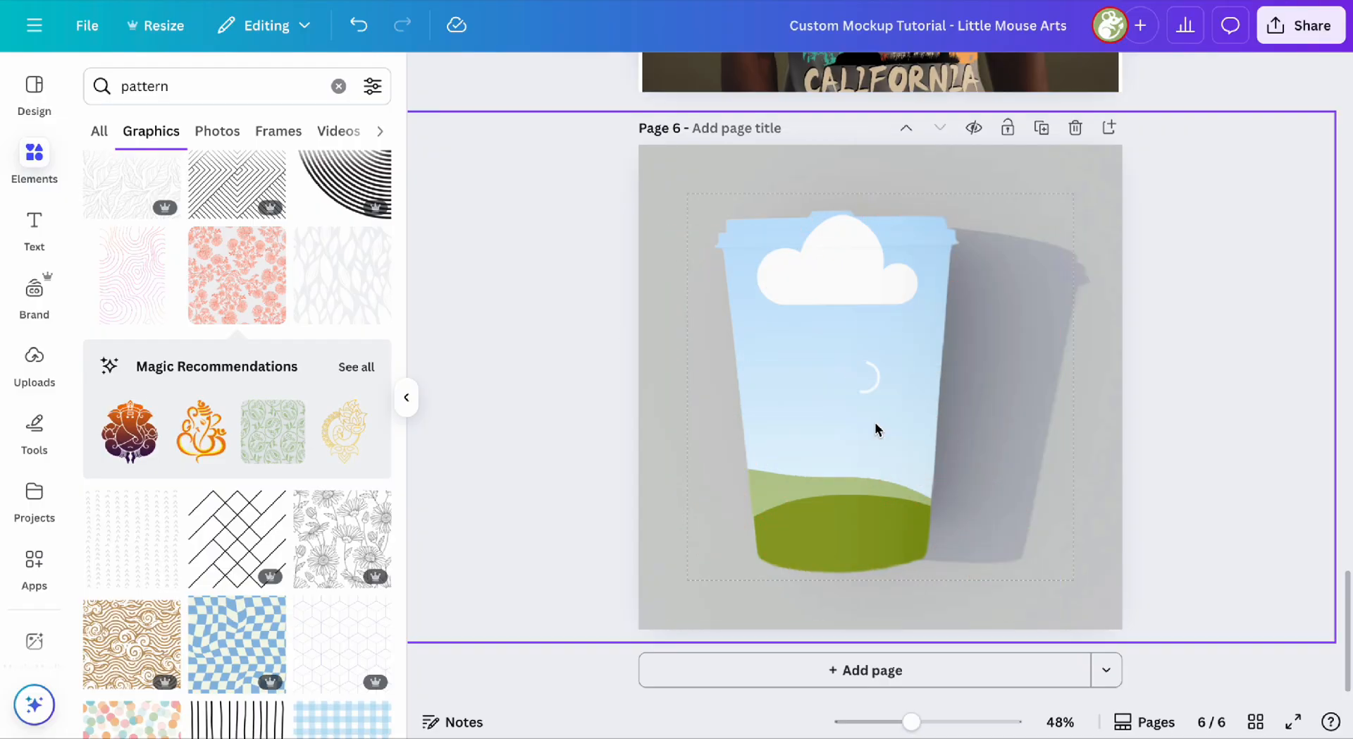
{"action": "left_click", "coordinate": [236, 274]}
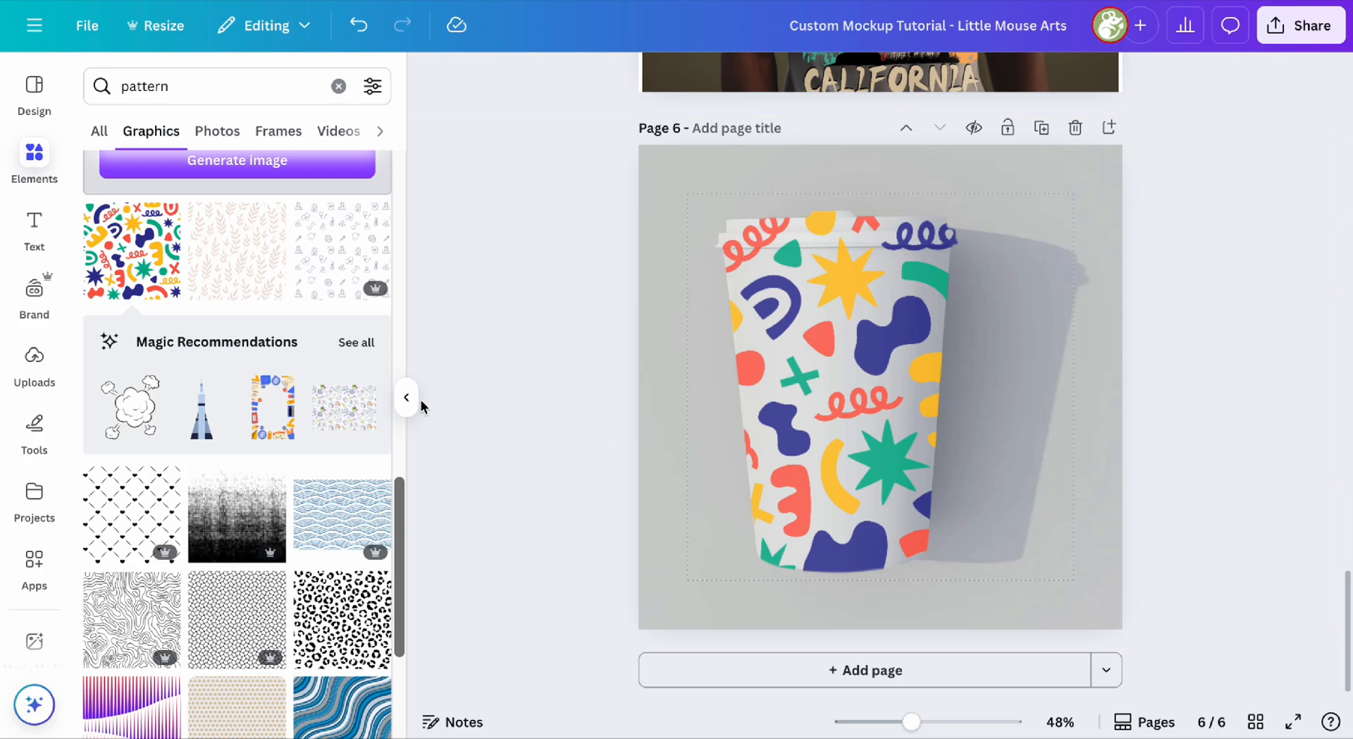
{"action": "left_click", "coordinate": [406, 397]}
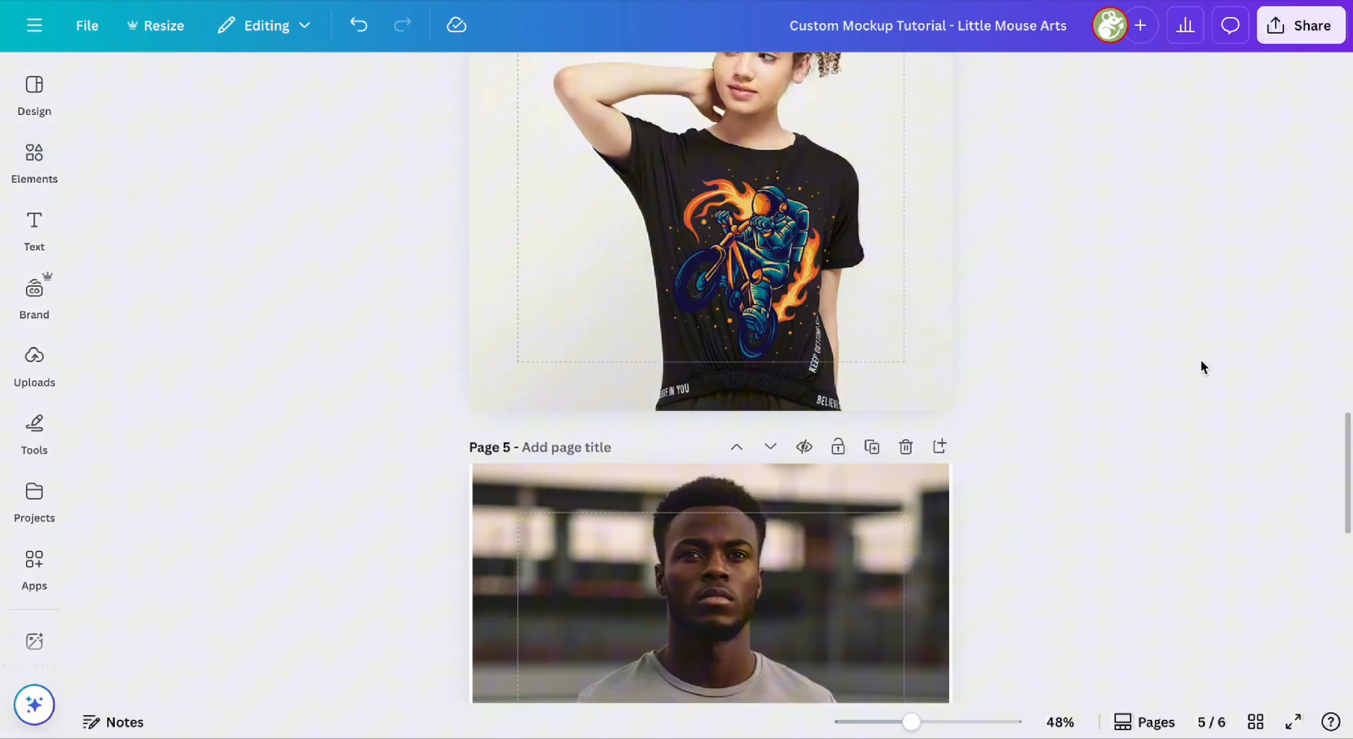
Scroll up to page 1 and deselect everything on the canvas
{"action": "scroll", "scroll_direction": "up", "scroll_amount": 3}
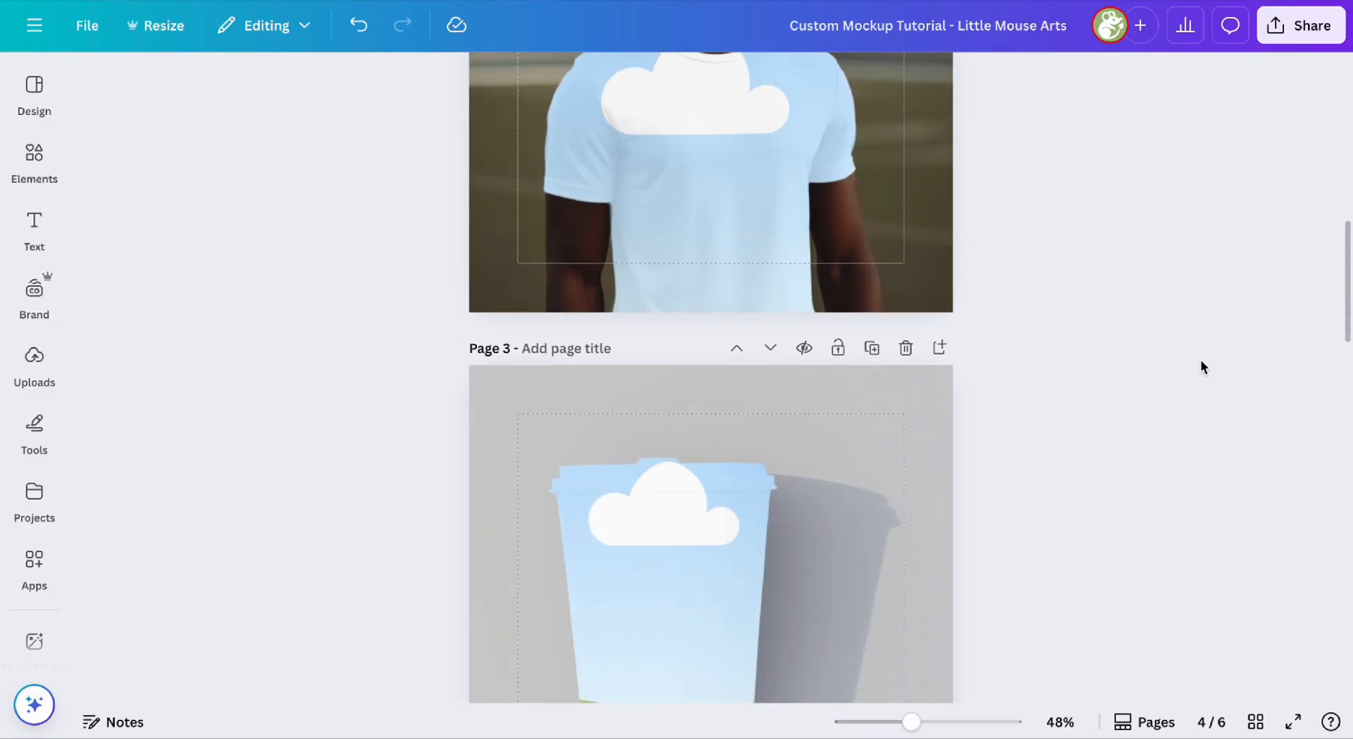
{"action": "scroll", "scroll_direction": "up", "scroll_amount": 3}
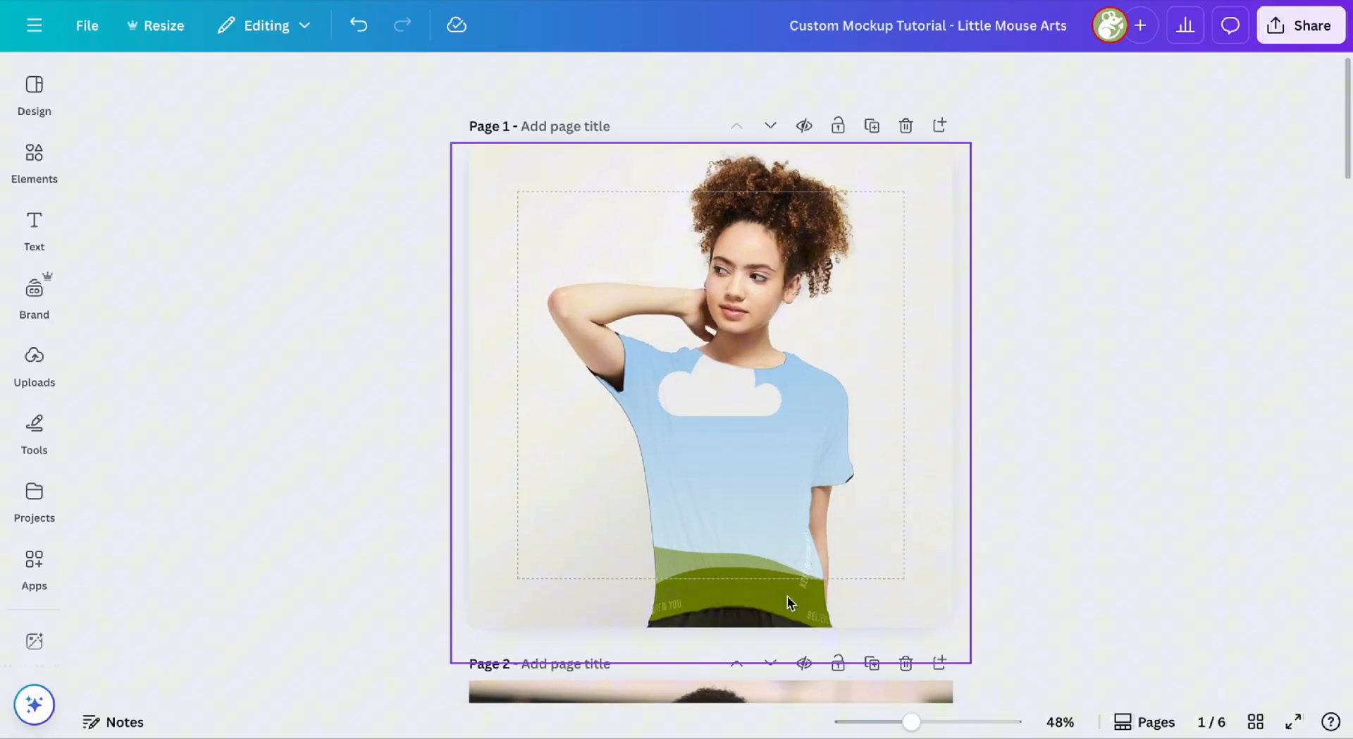
{"action": "left_click", "coordinate": [1091, 281]}
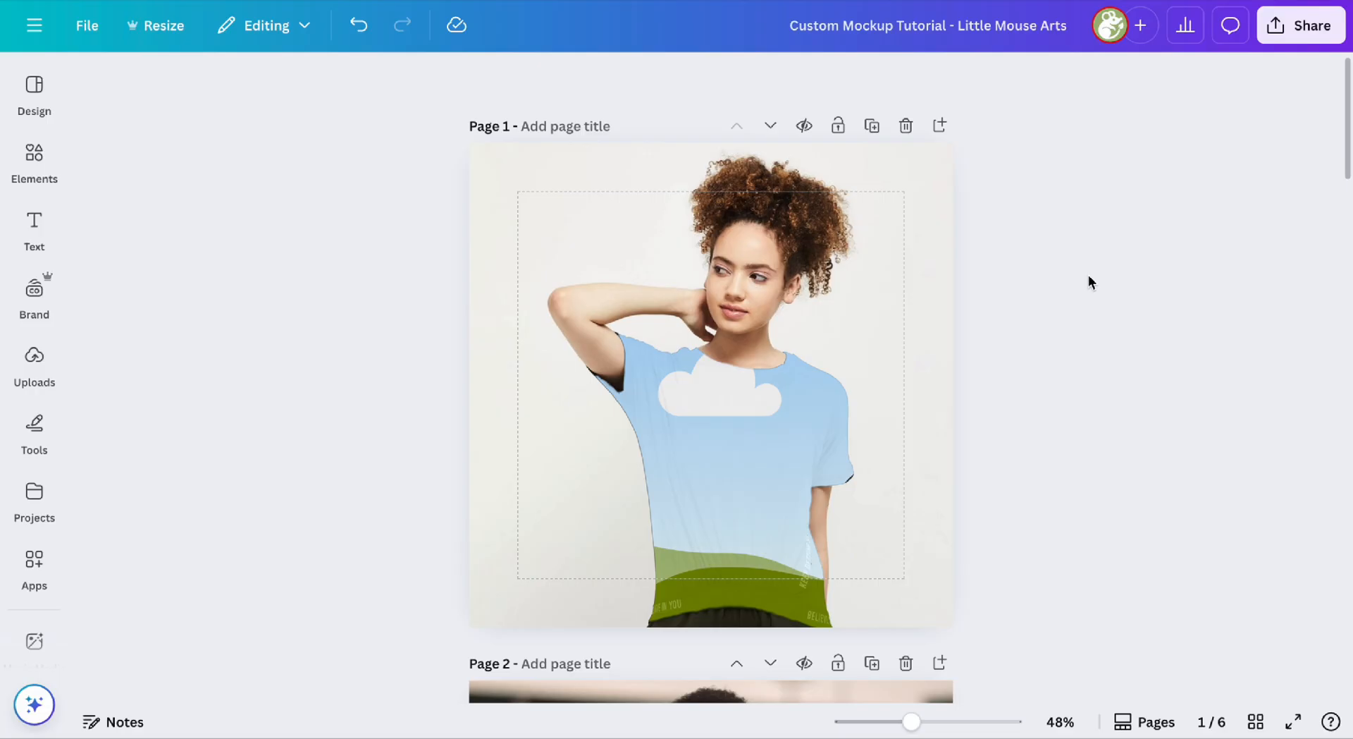